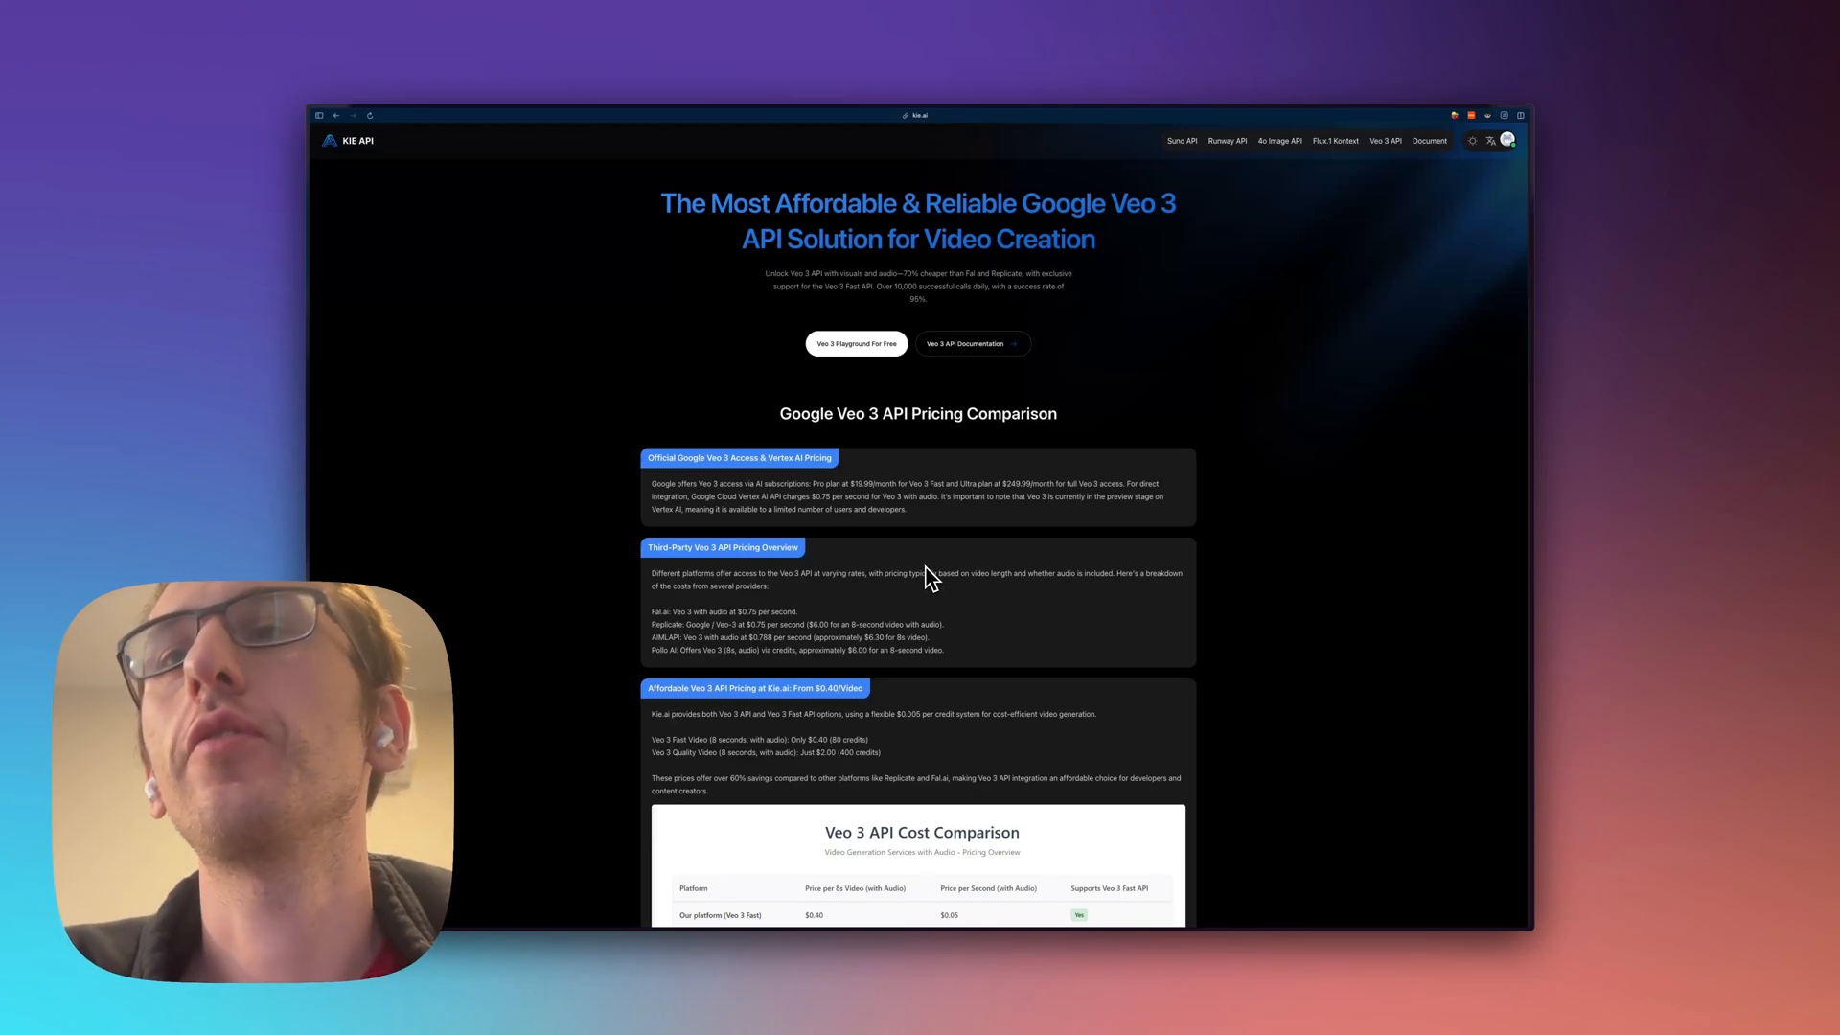
pyautogui.moveTo(909, 556)
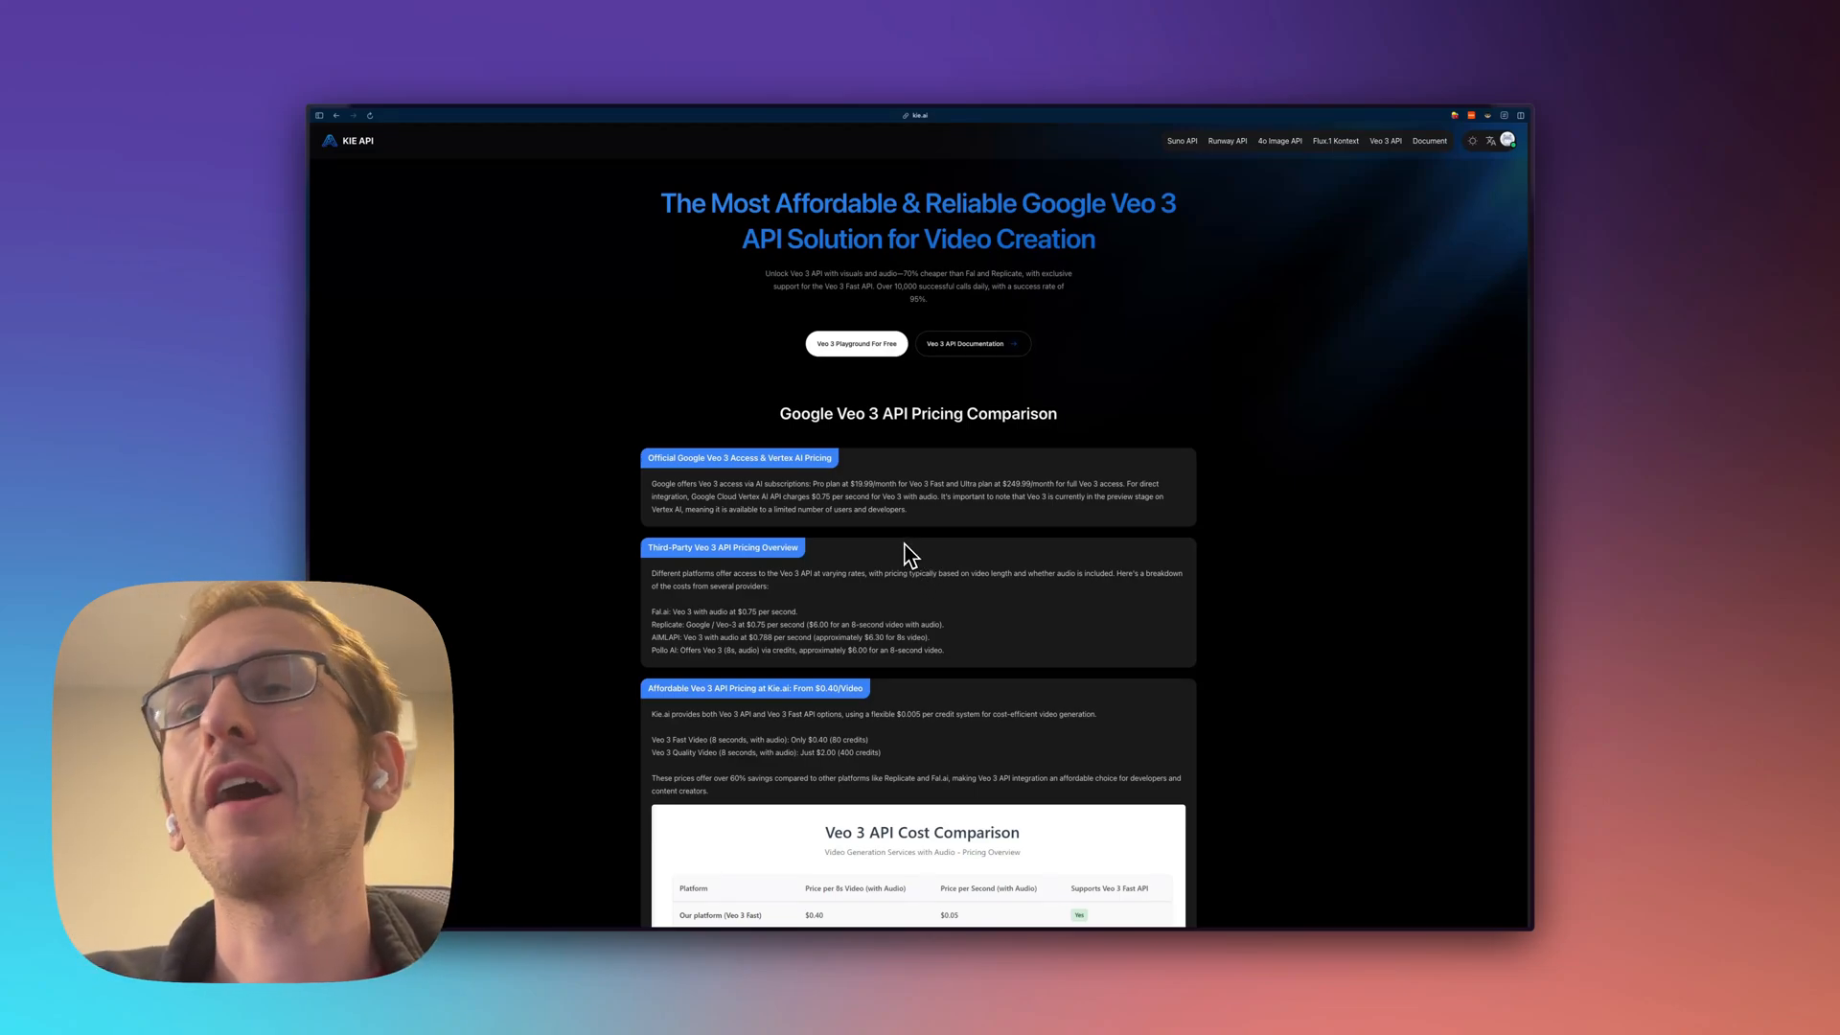
pyautogui.moveTo(819, 407)
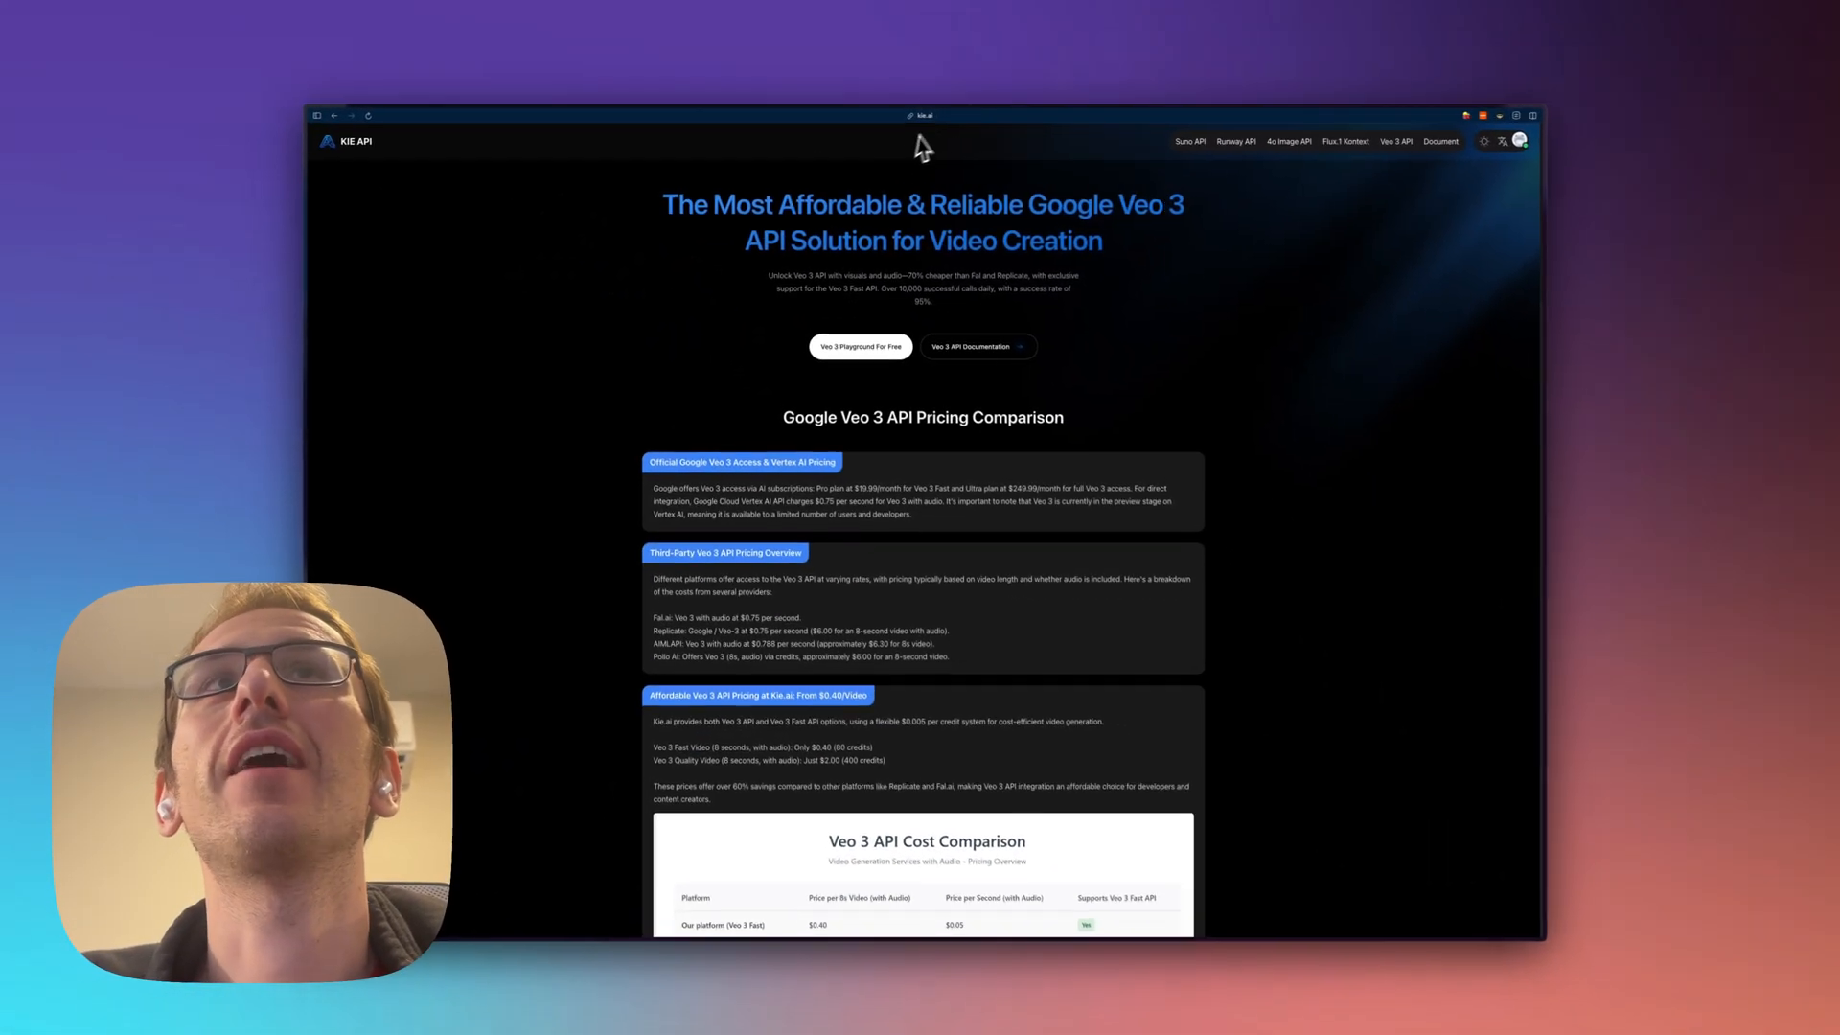
# - Review the Veo 3 Playground and switch it to Veo 3 Quality mode with image upload
pyautogui.scroll(-3)
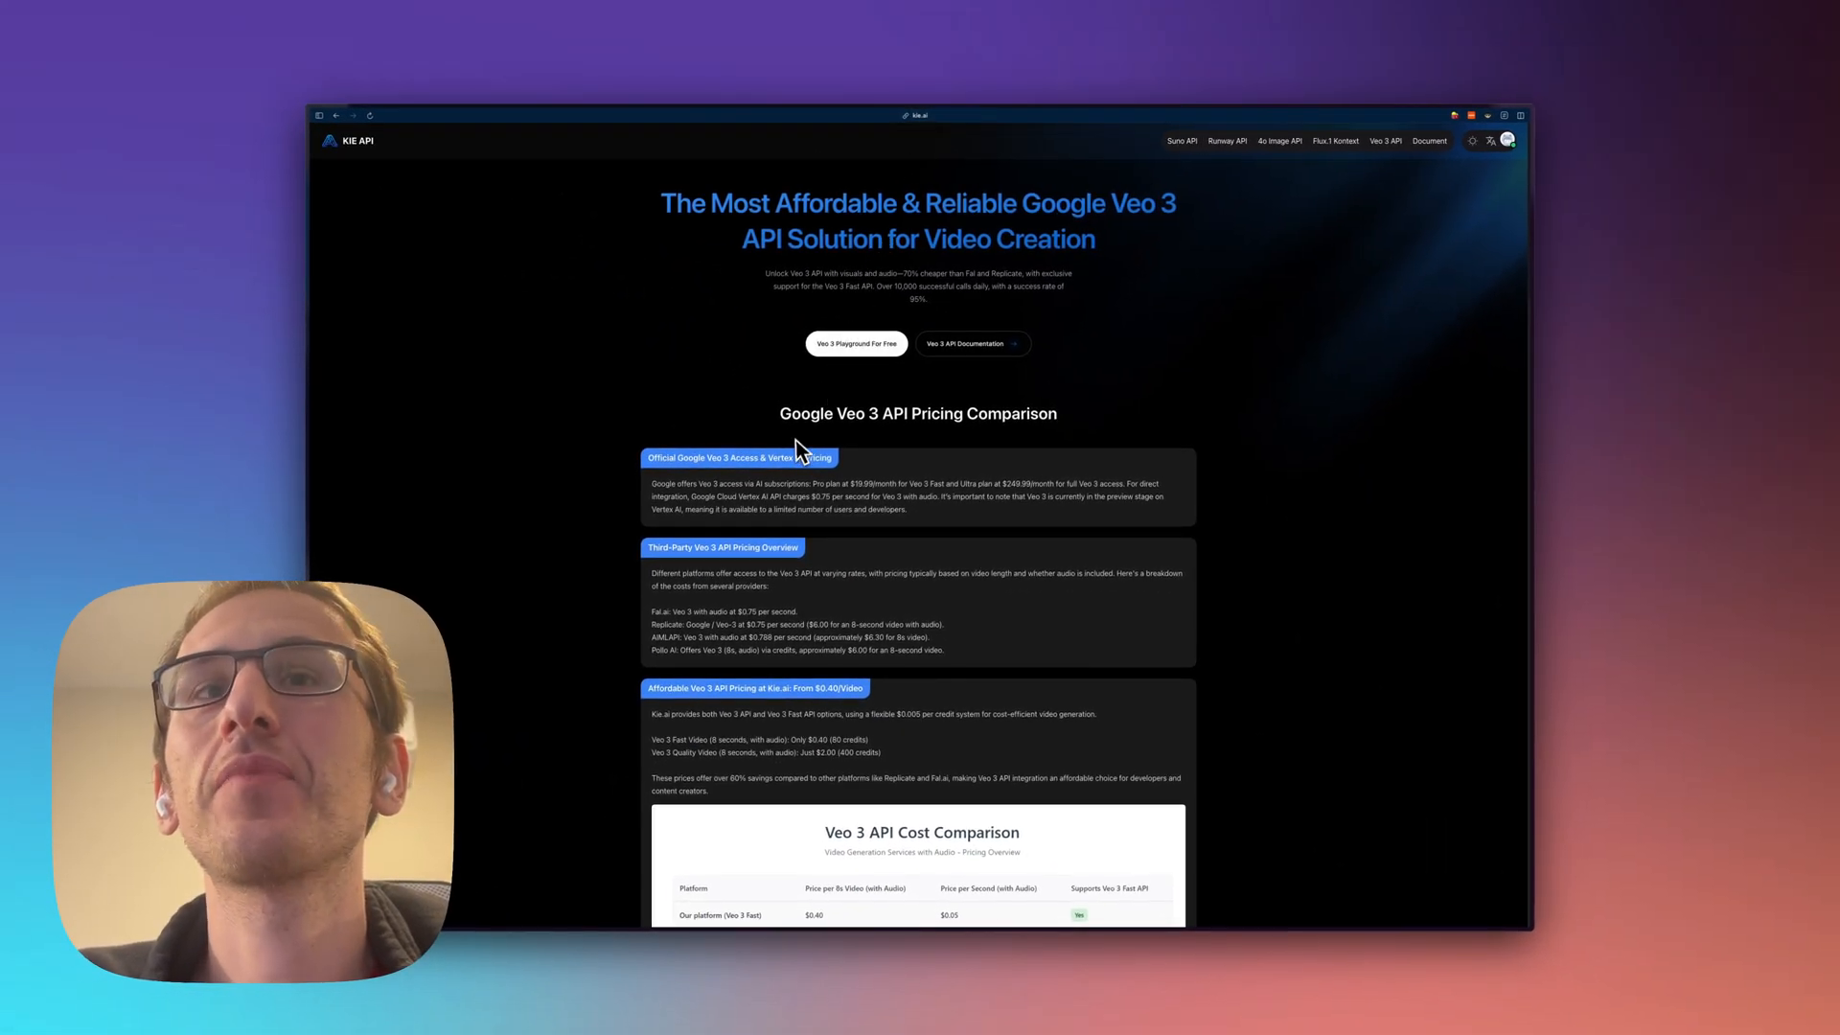
pyautogui.scroll(-3)
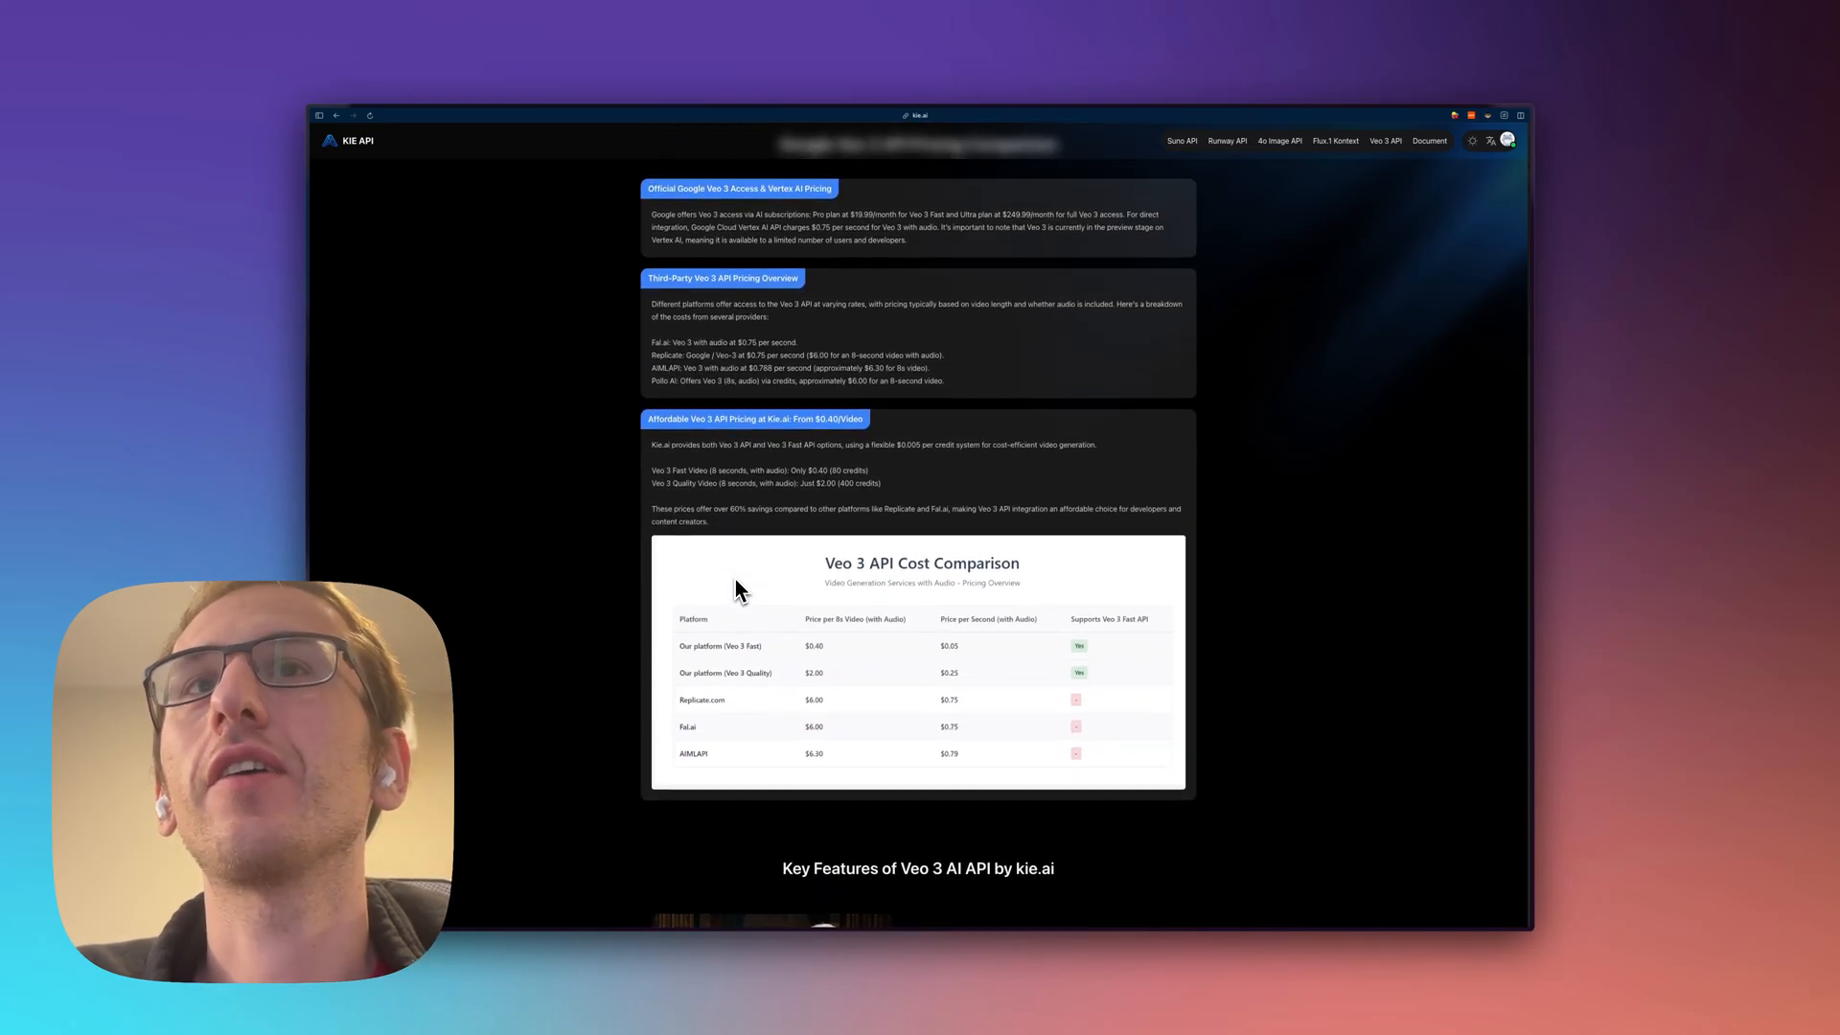
pyautogui.scroll(-3)
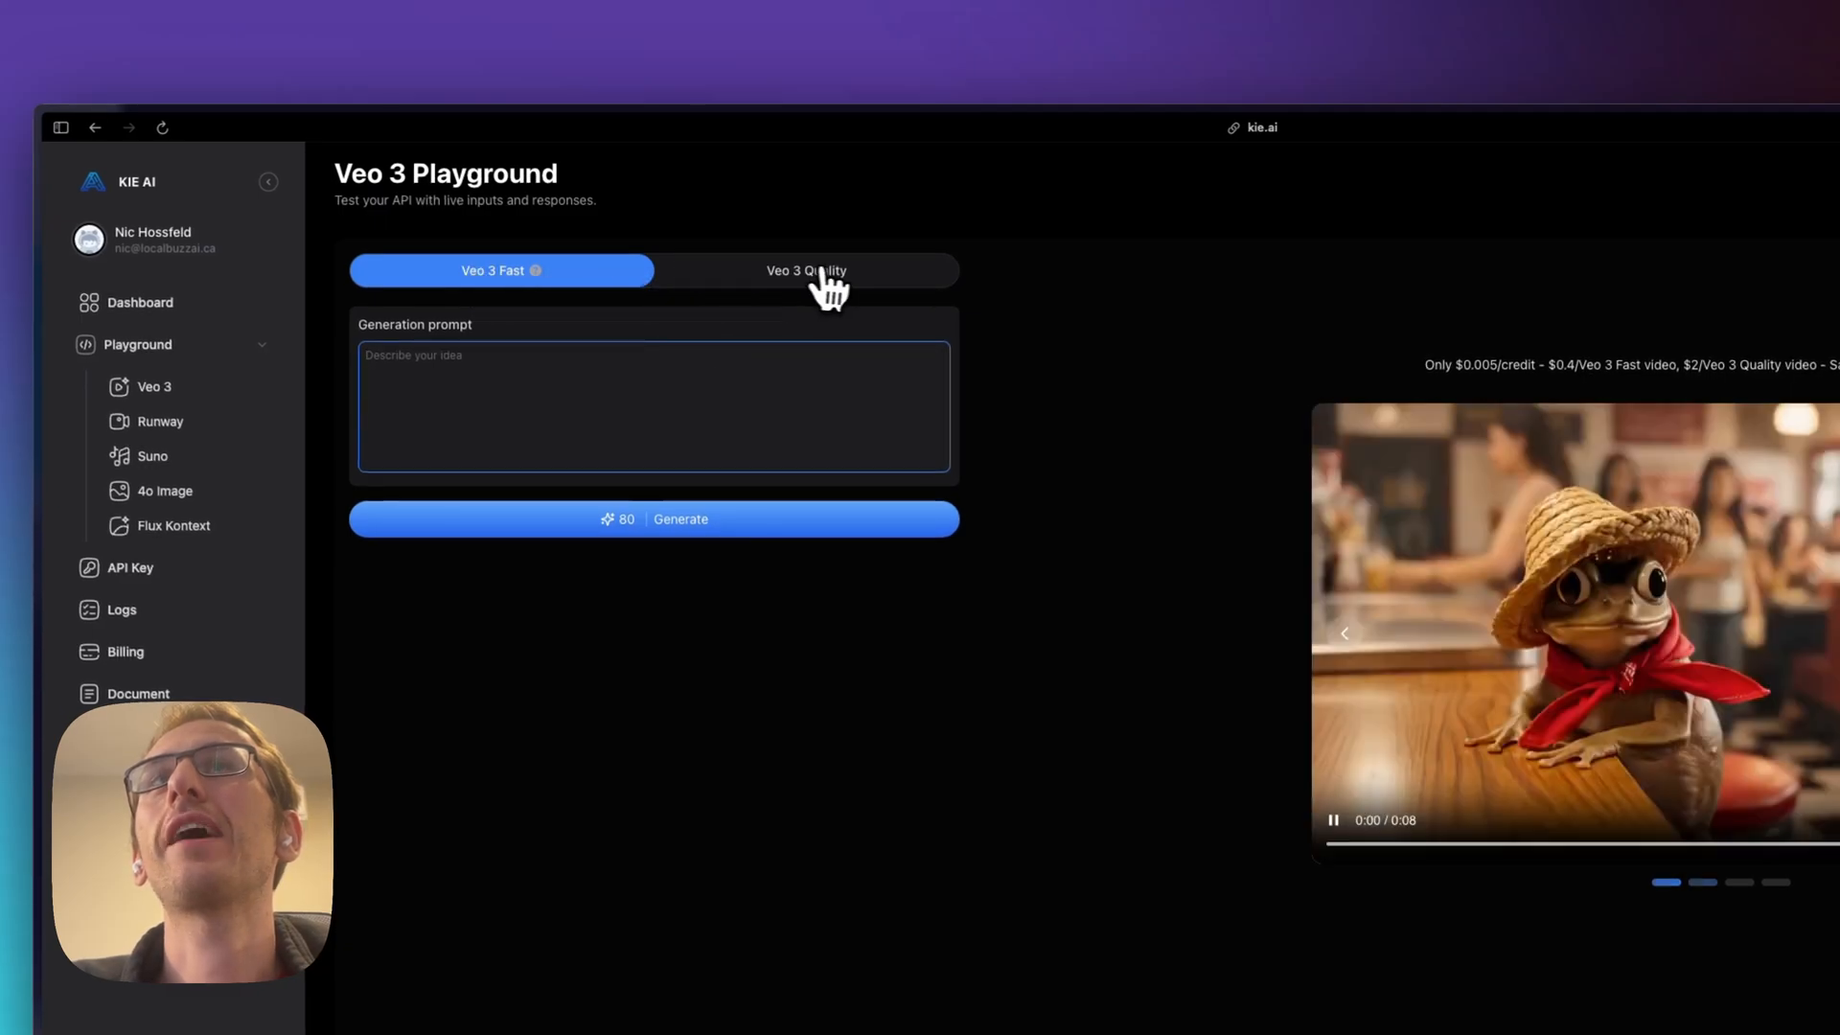
pyautogui.click(805, 270)
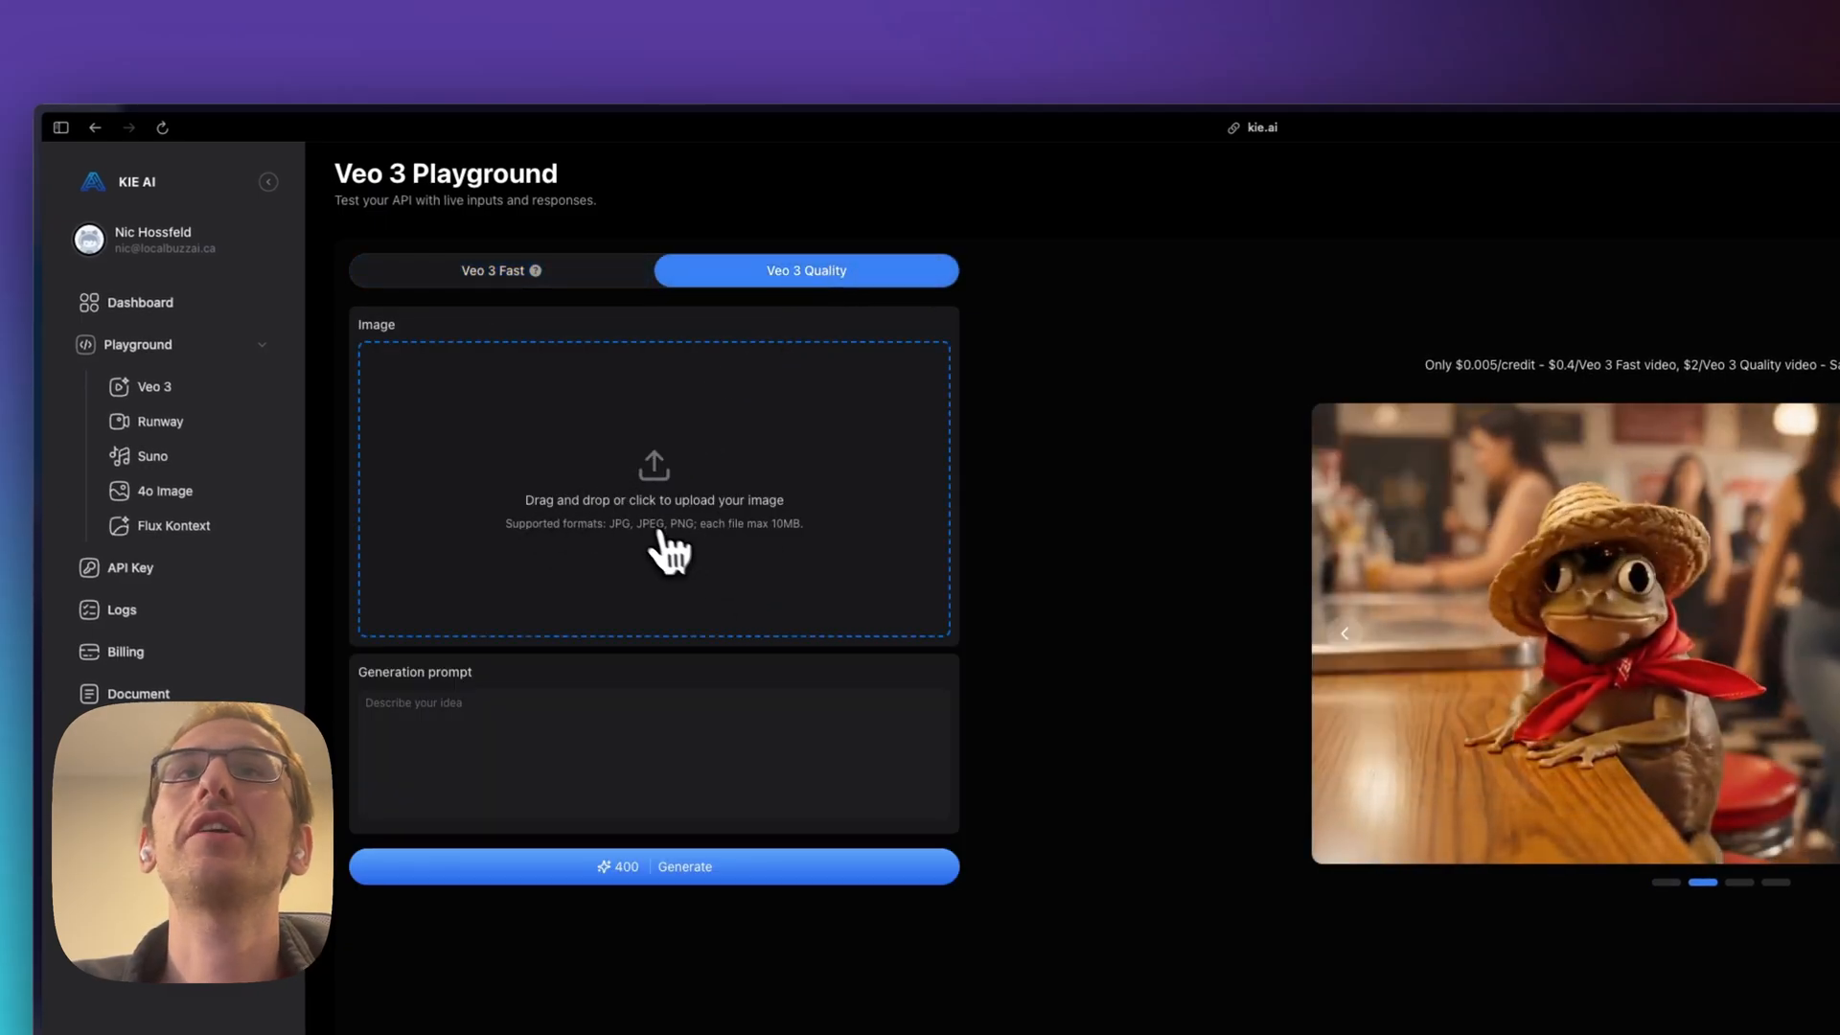
pyautogui.click(651, 491)
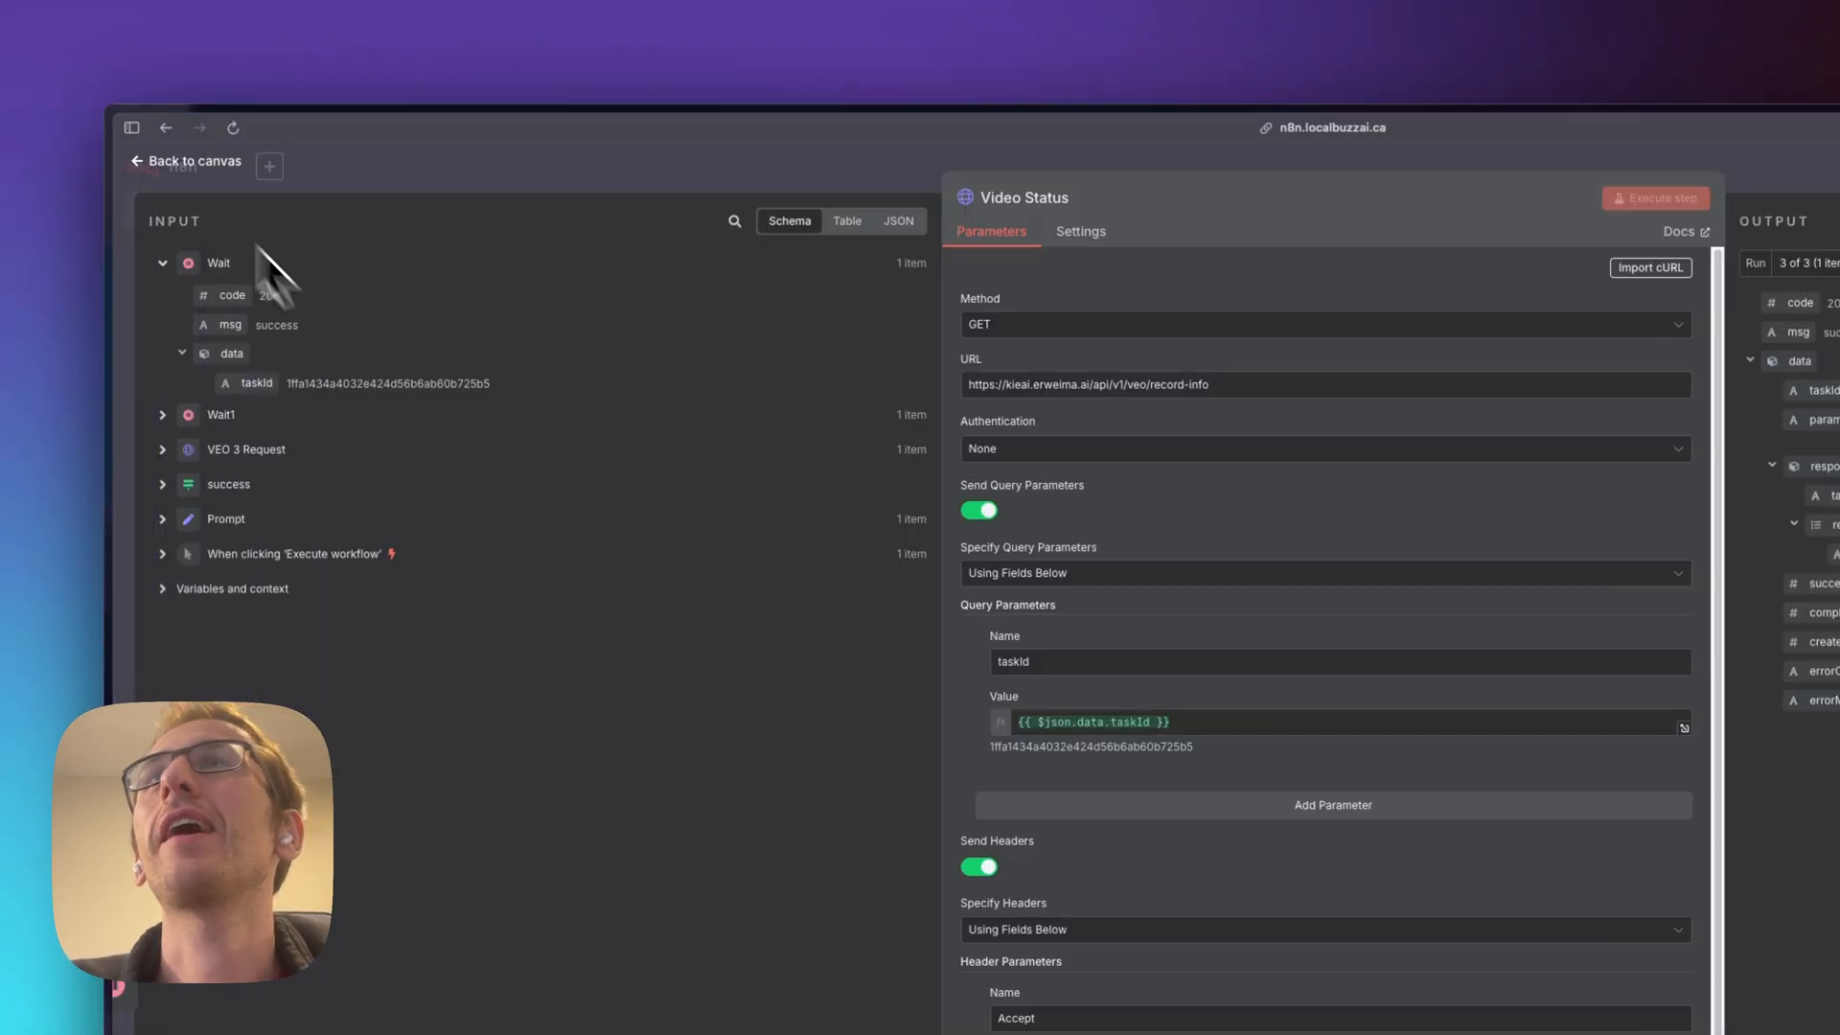
# - Return to the canvas and open the KIE DEMO workflow's VEO 3 Request node
pyautogui.click(184, 161)
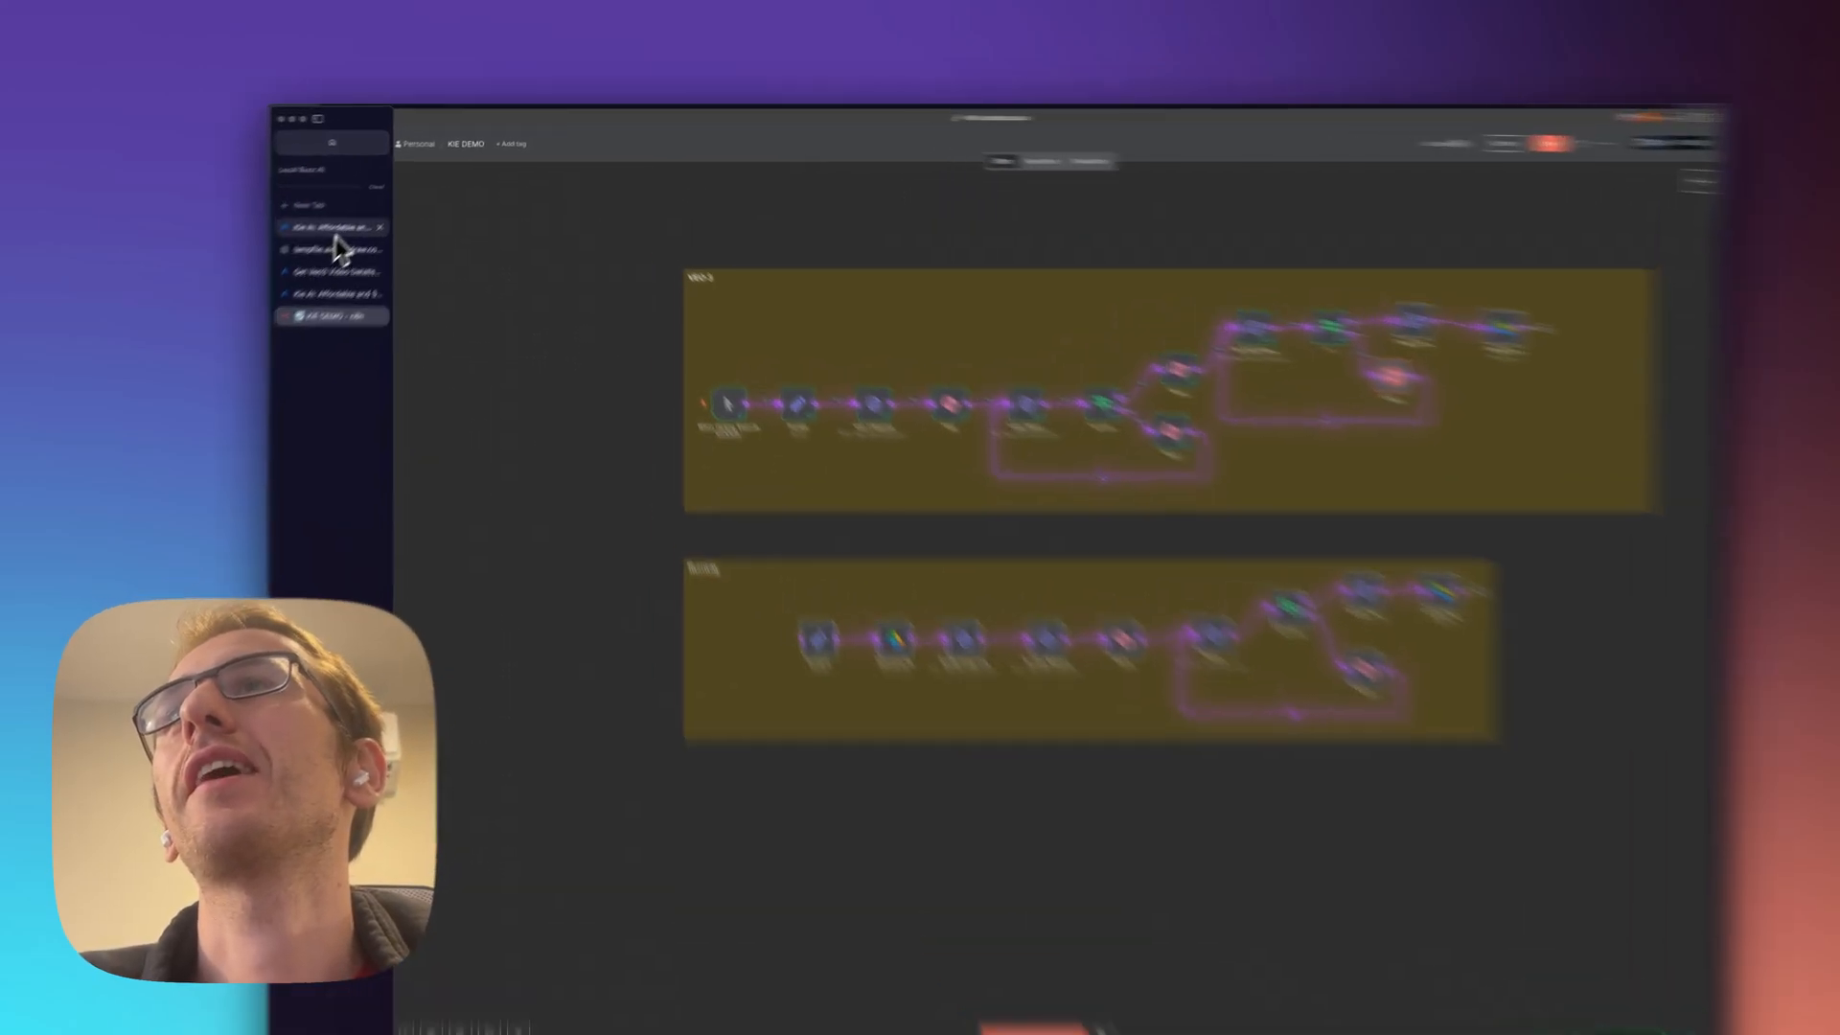
pyautogui.click(217, 426)
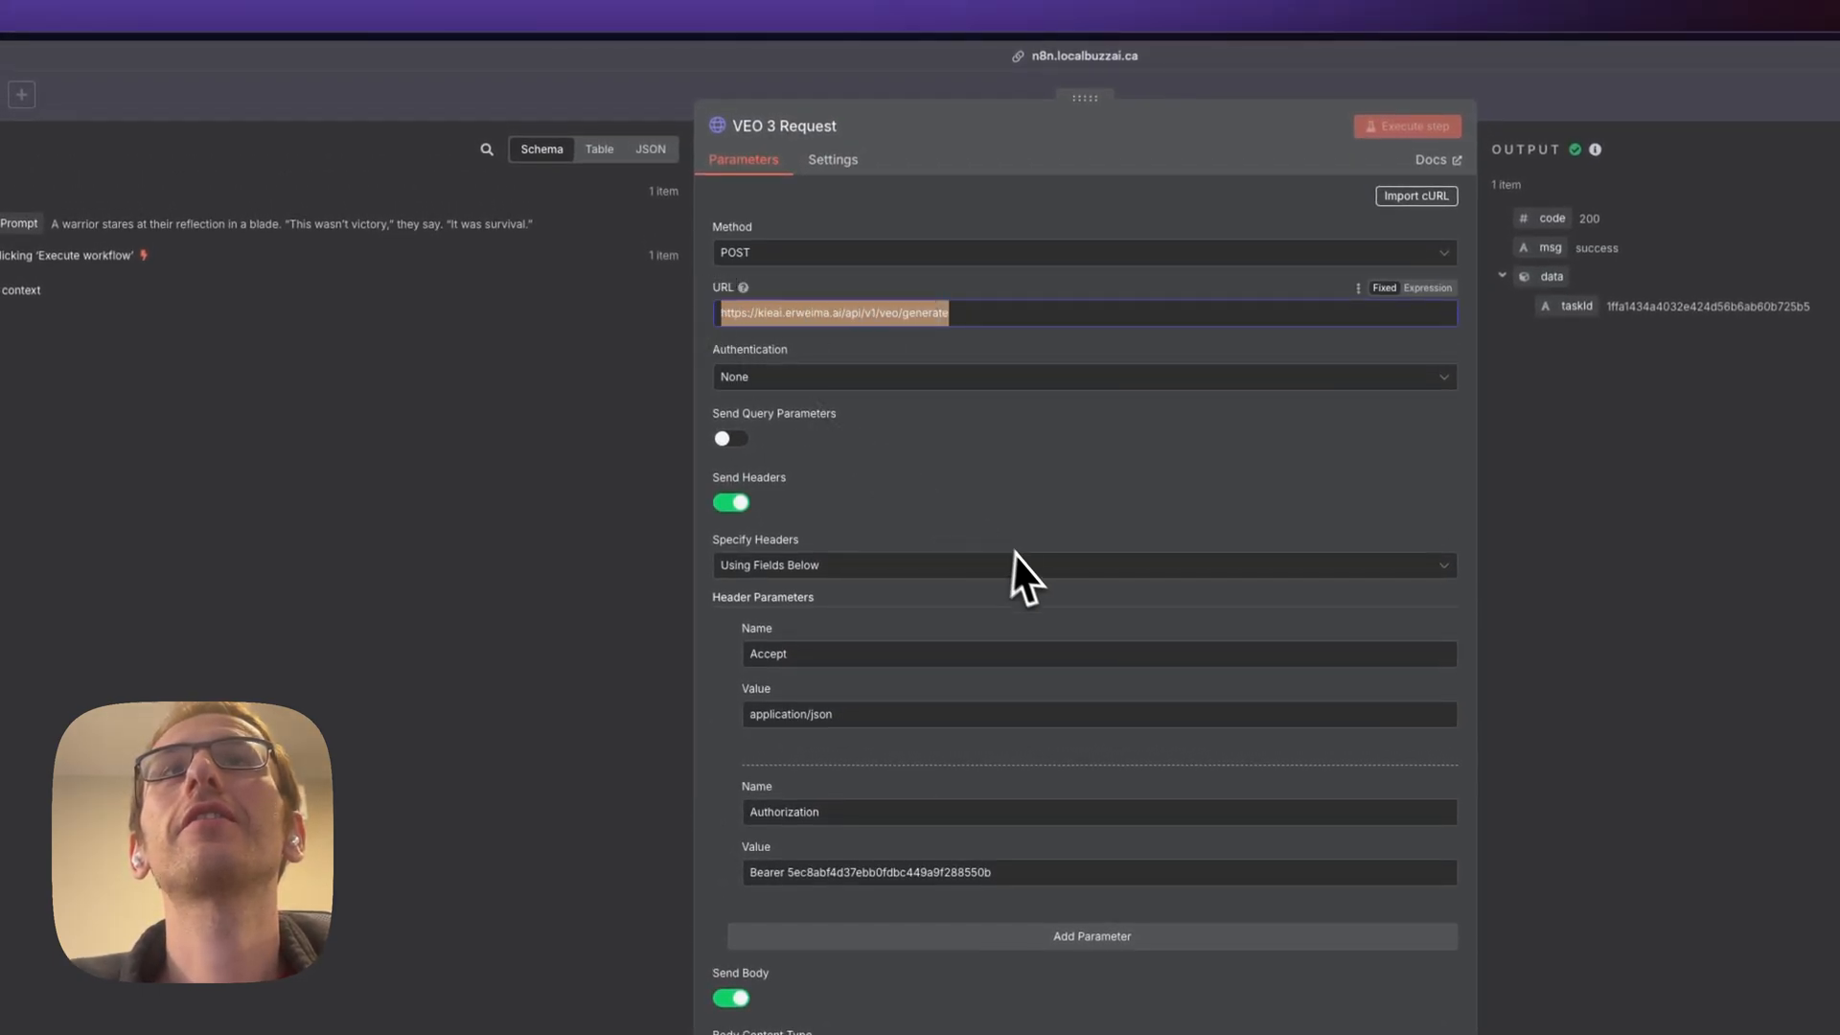
pyautogui.scroll(-3)
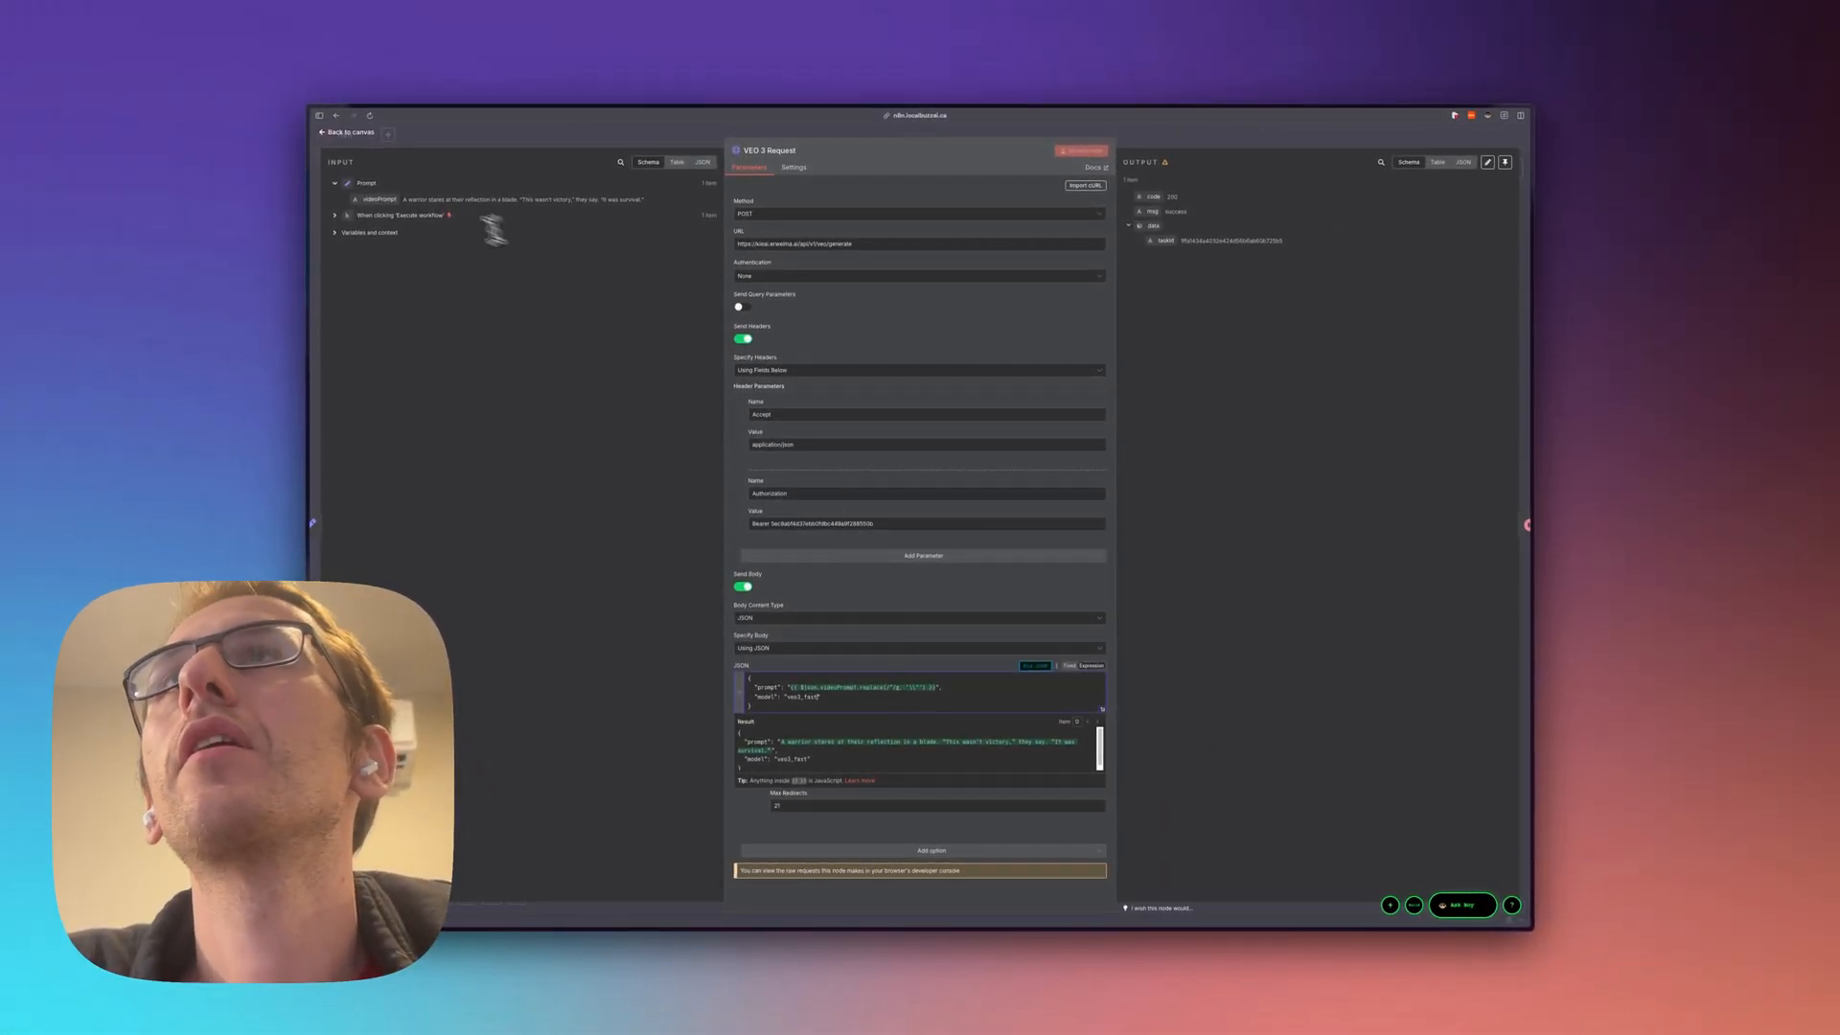
pyautogui.click(349, 132)
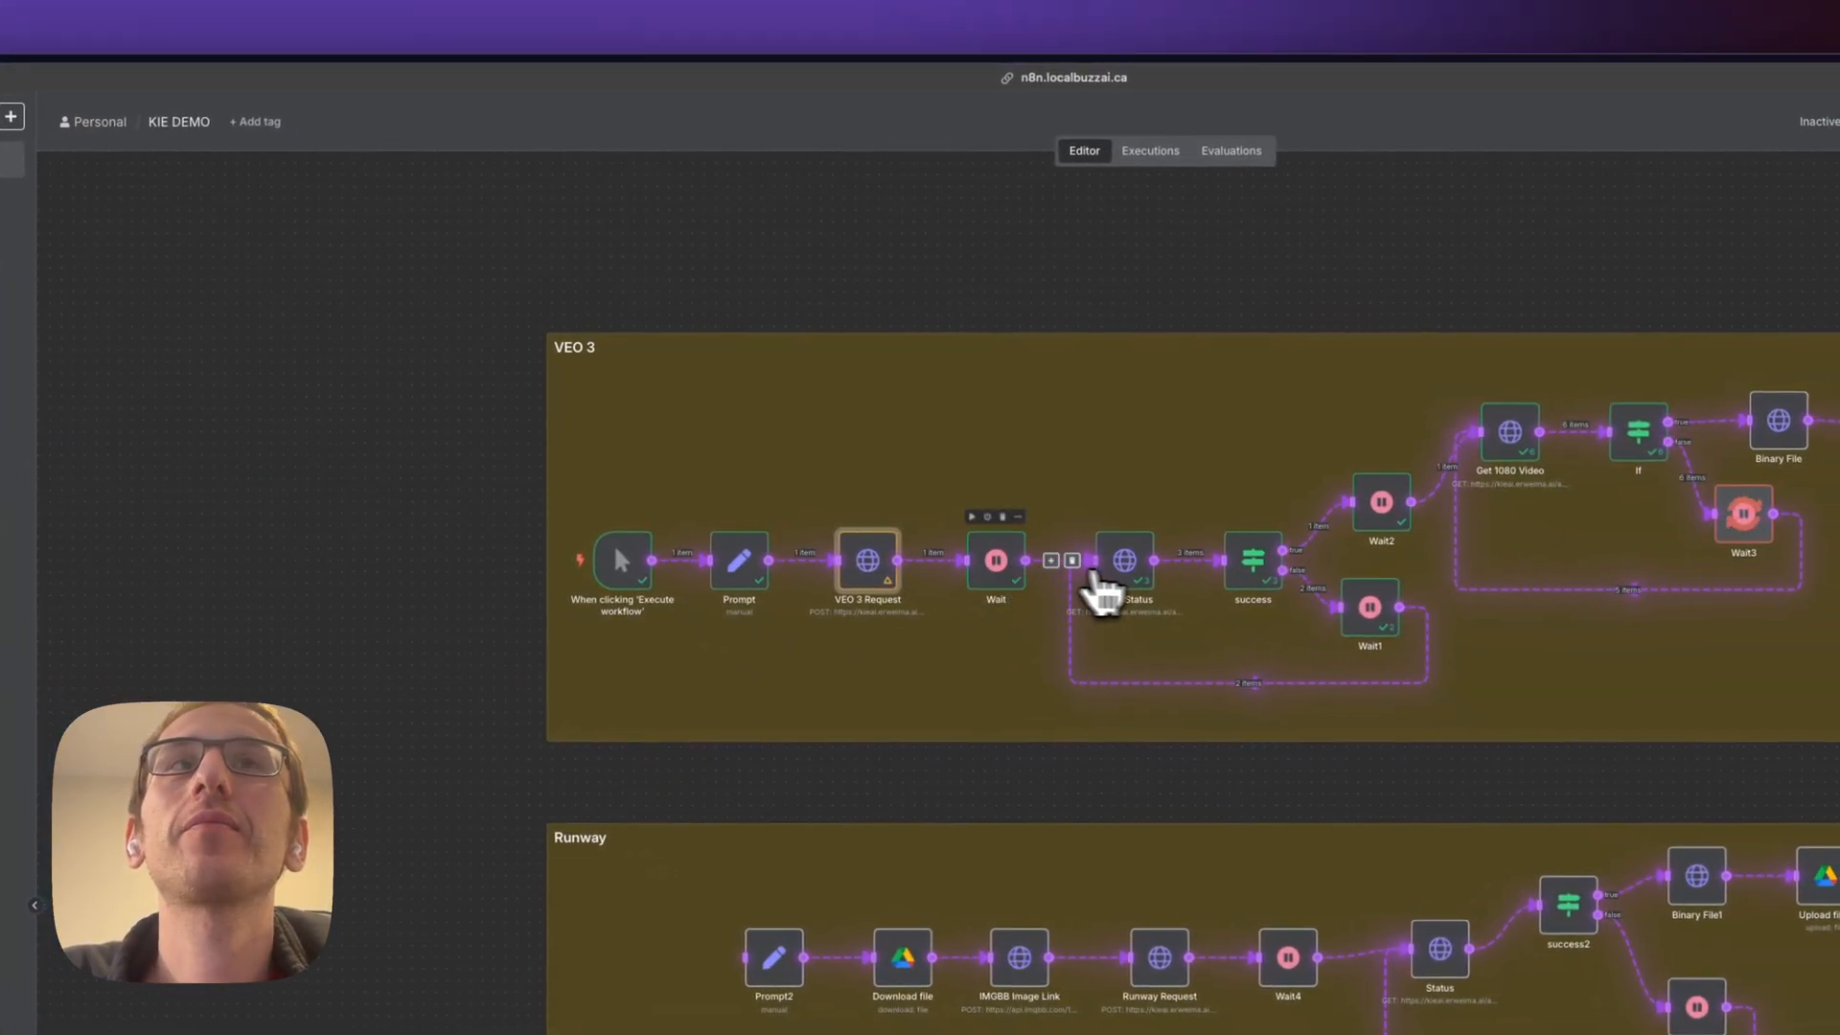
pyautogui.doubleClick(1125, 558)
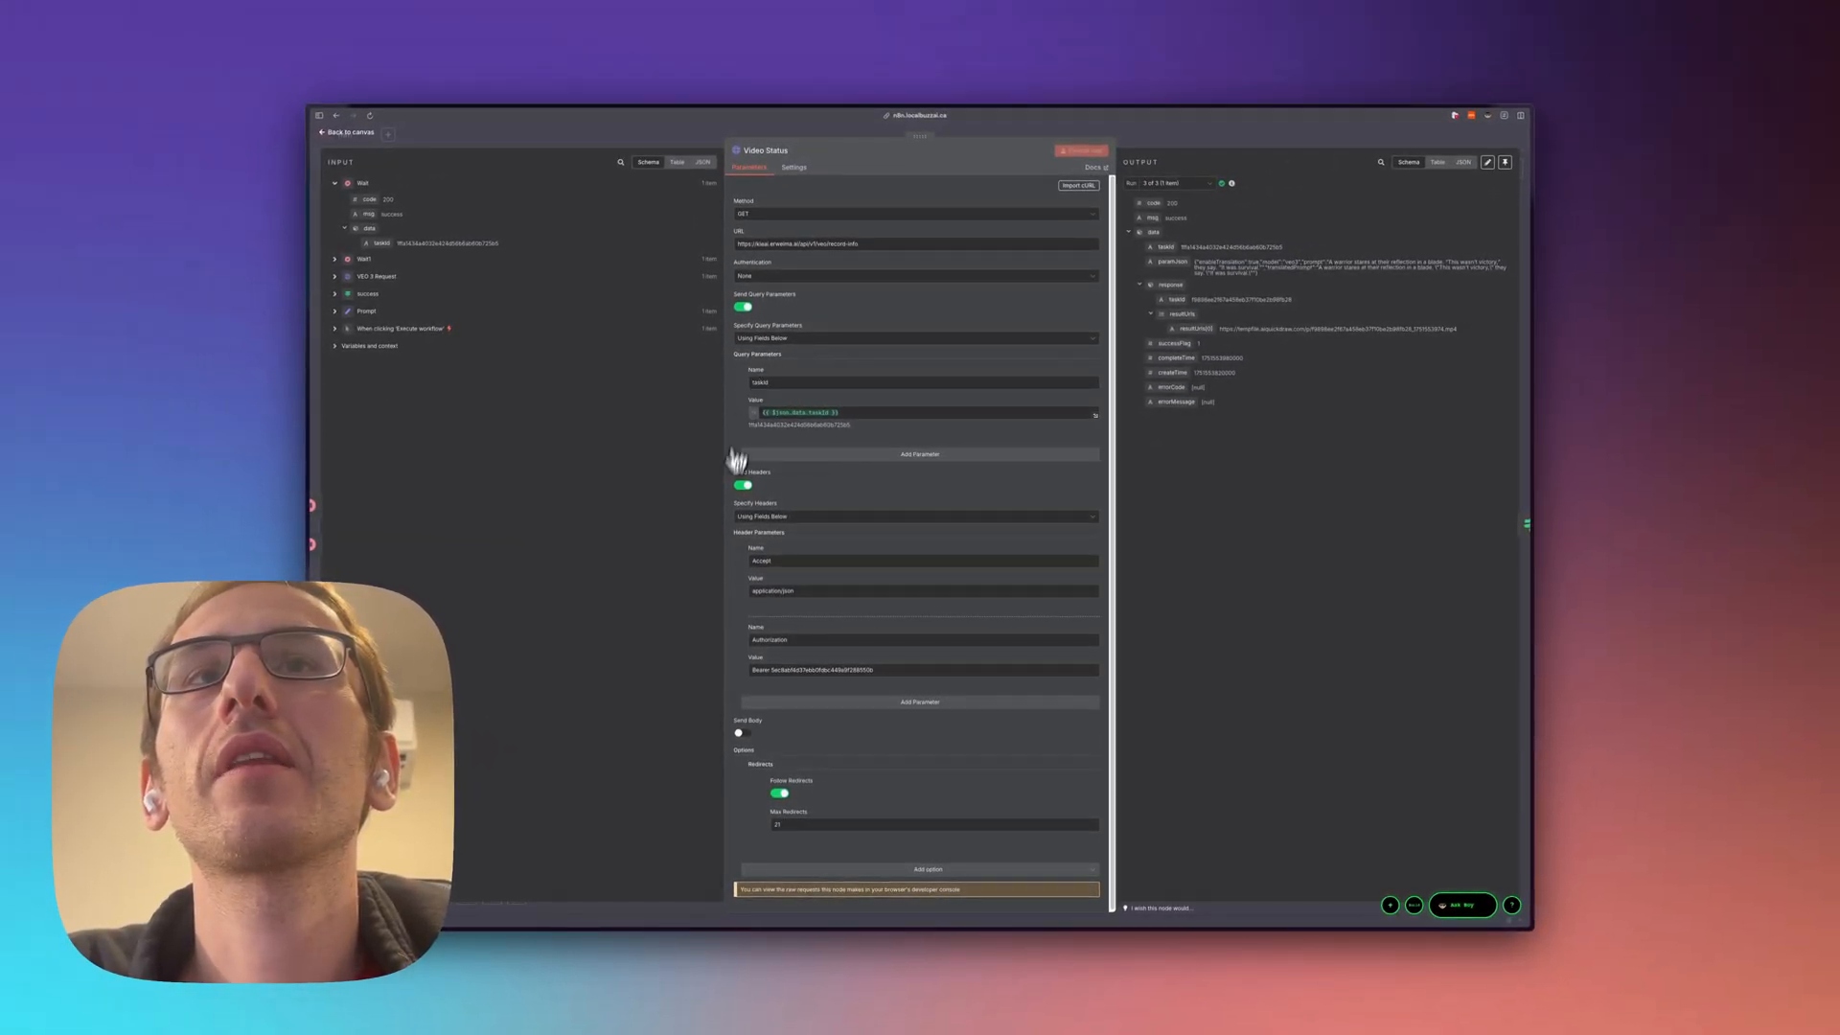
pyautogui.moveTo(757, 598)
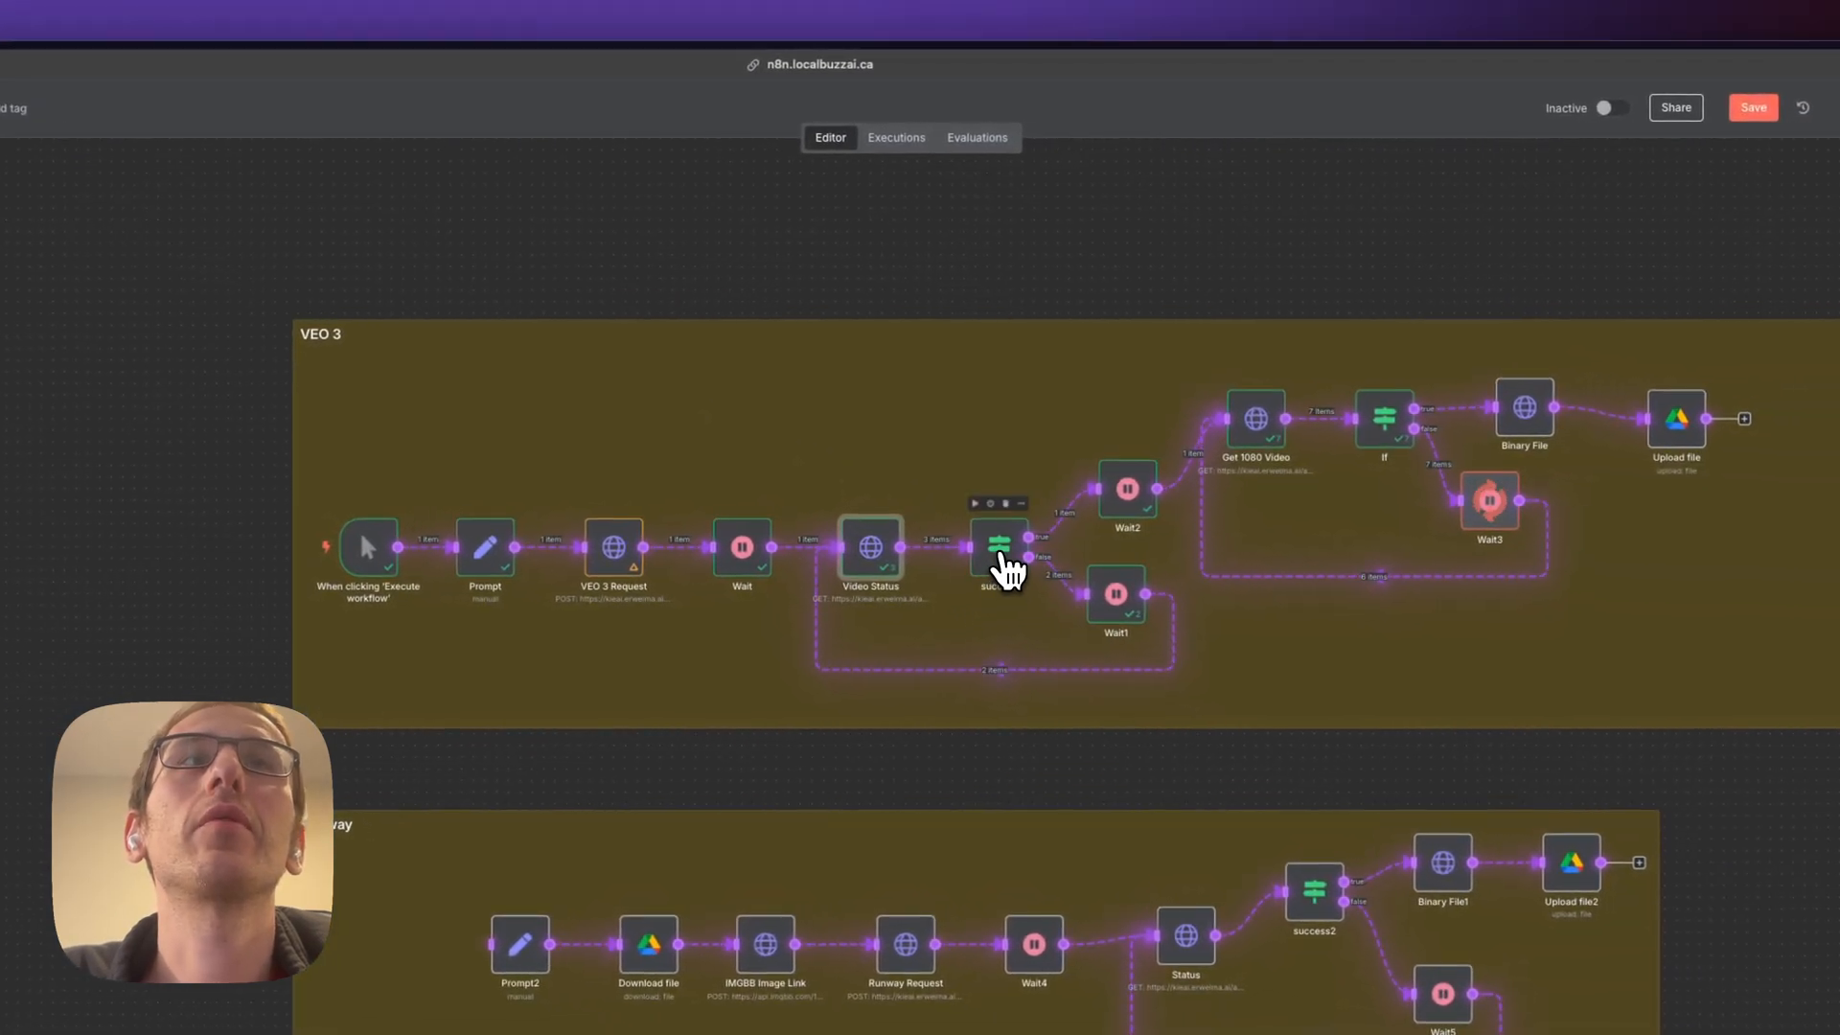
pyautogui.doubleClick(999, 549)
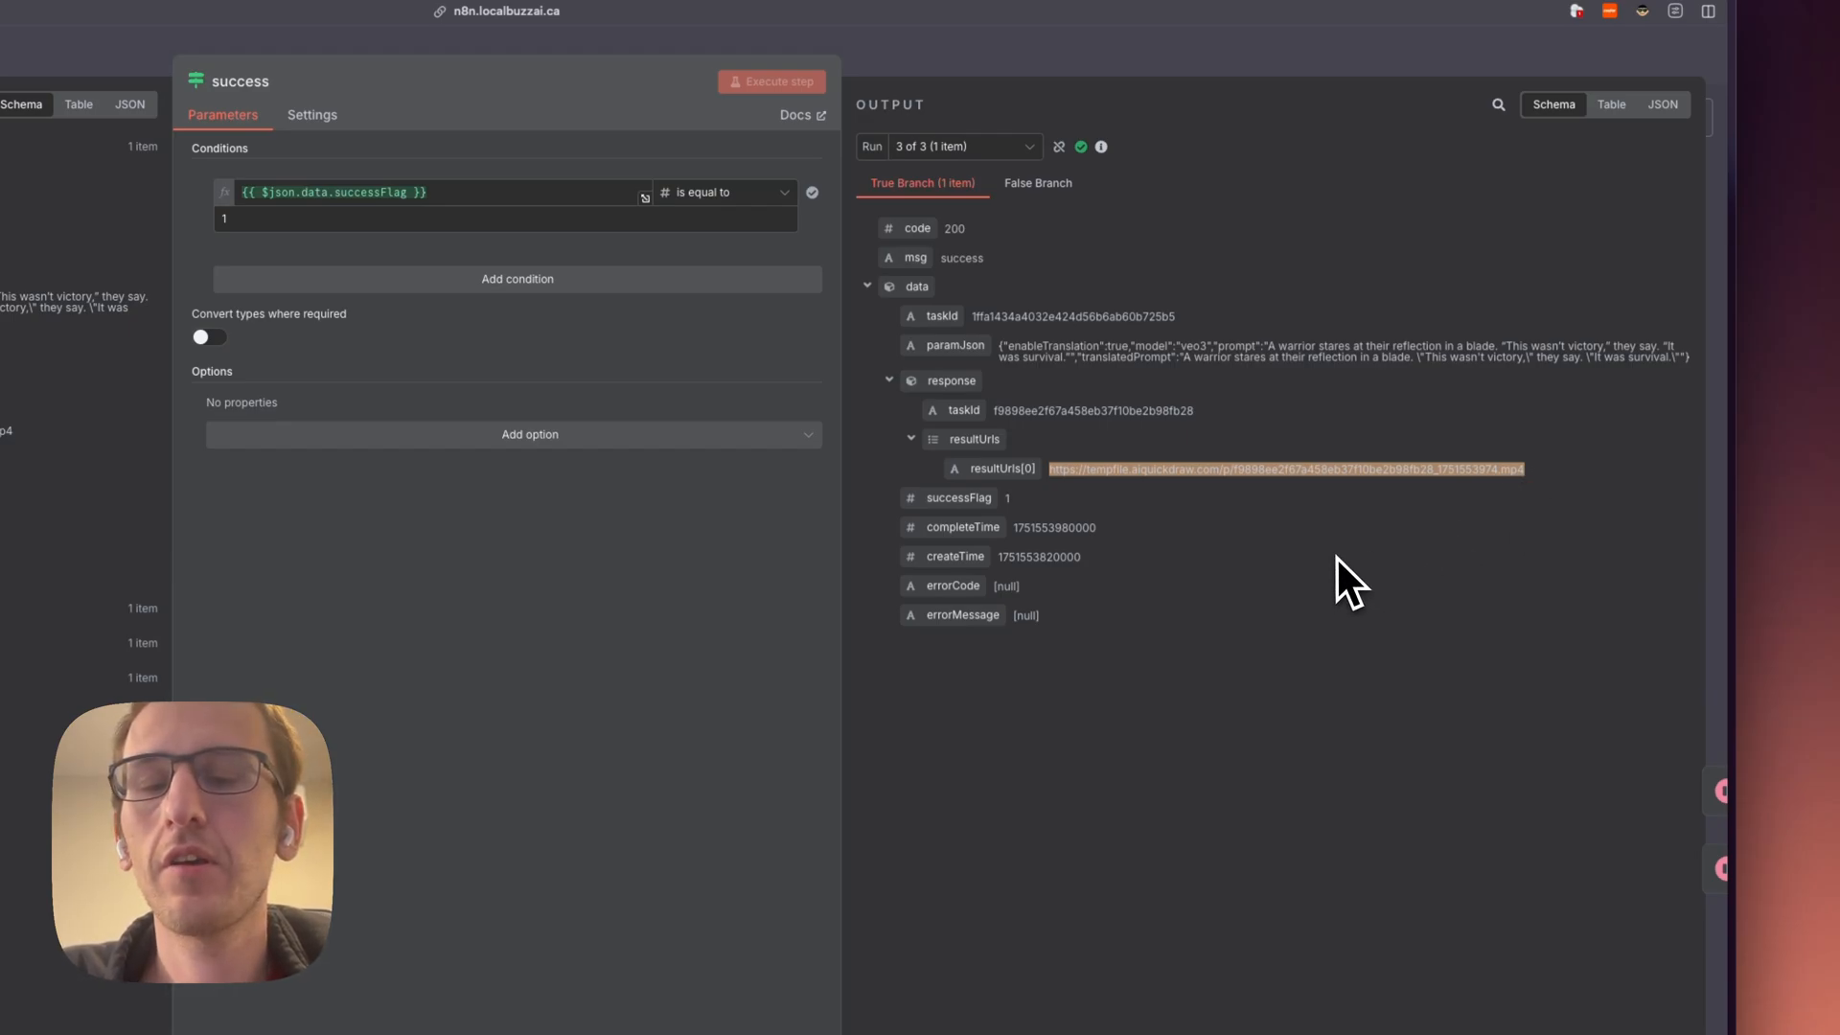
pyautogui.click(1284, 467)
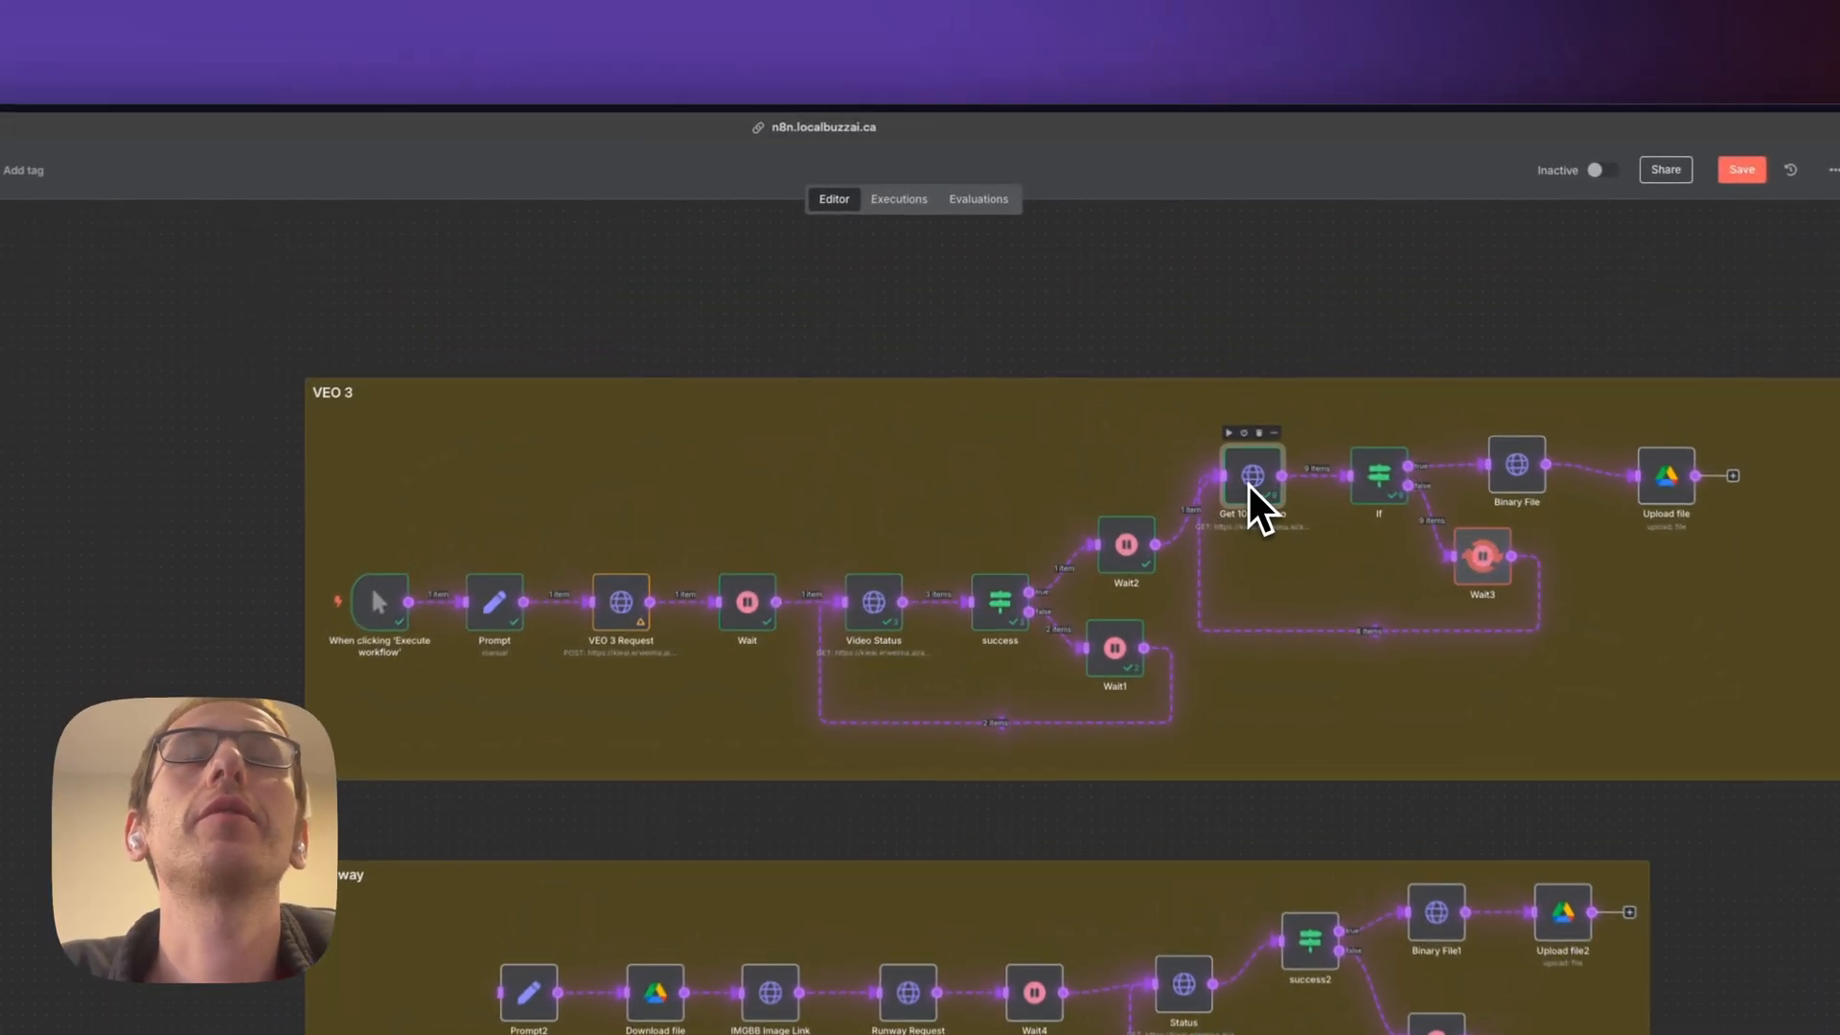
# - Inspect the Get 1080 Video node's taskId GET request and its 500 server exception output
pyautogui.doubleClick(1251, 475)
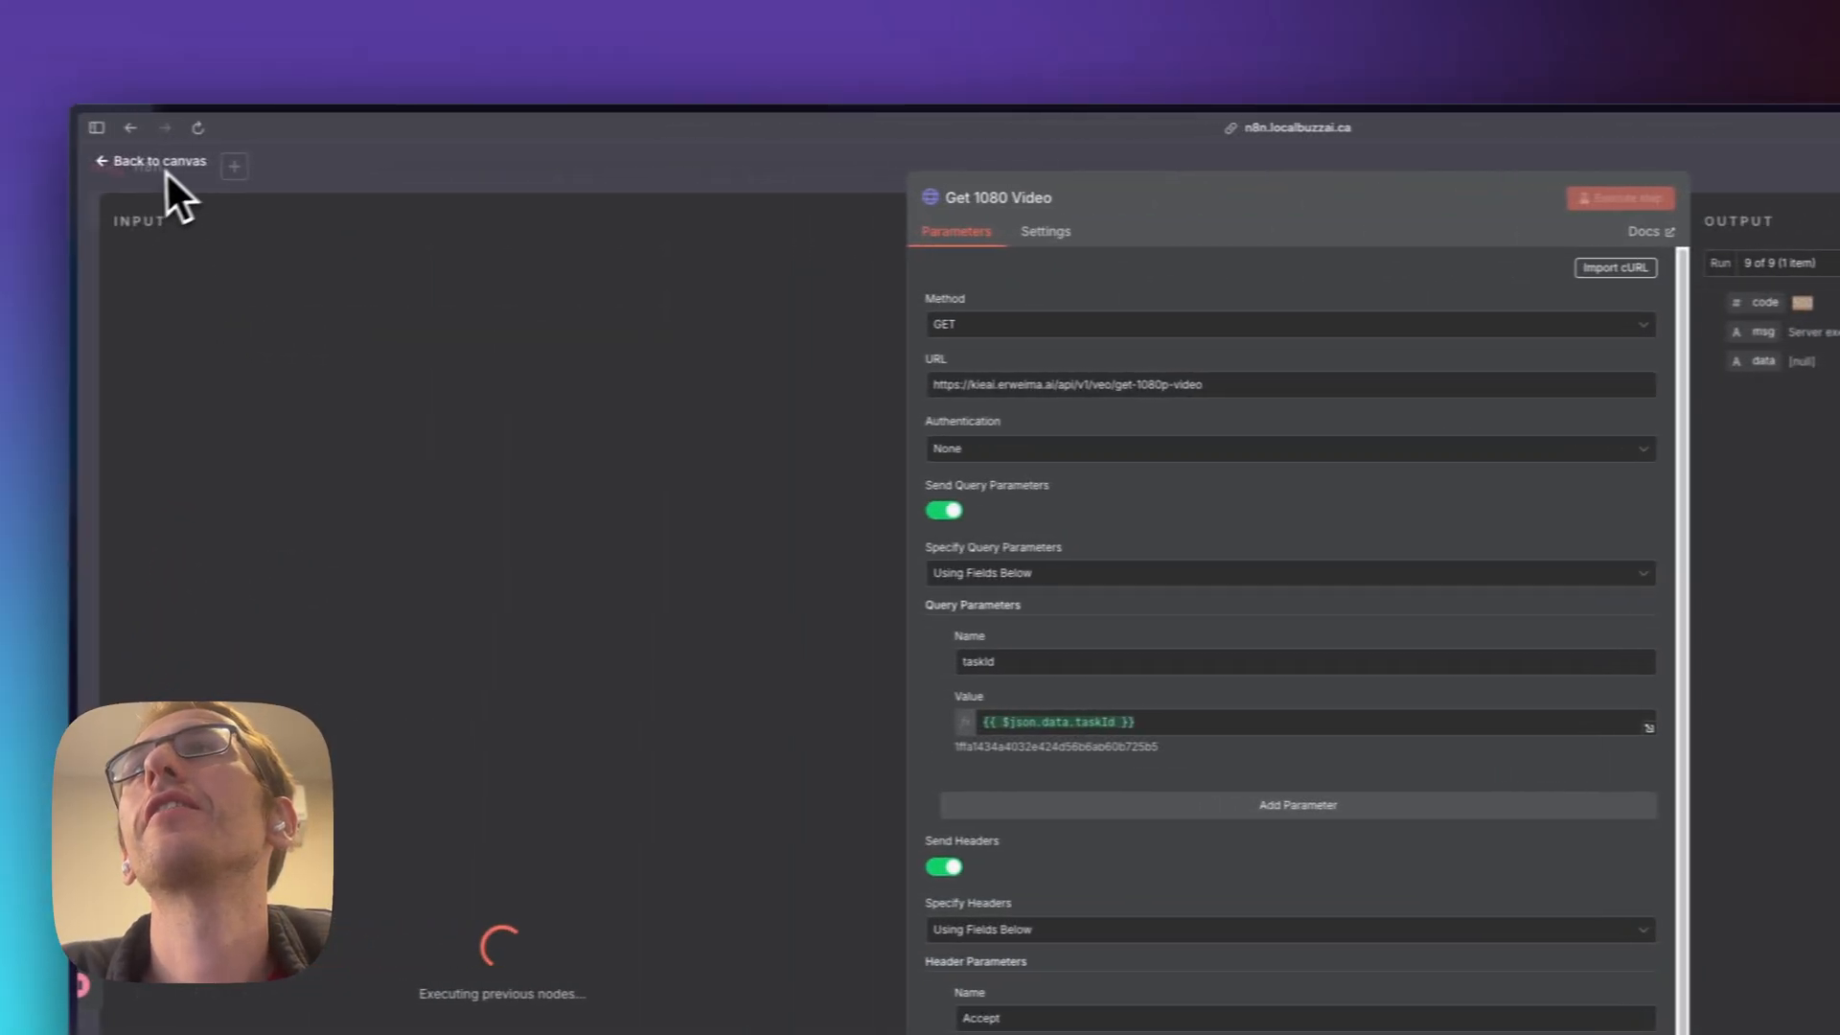
pyautogui.click(159, 161)
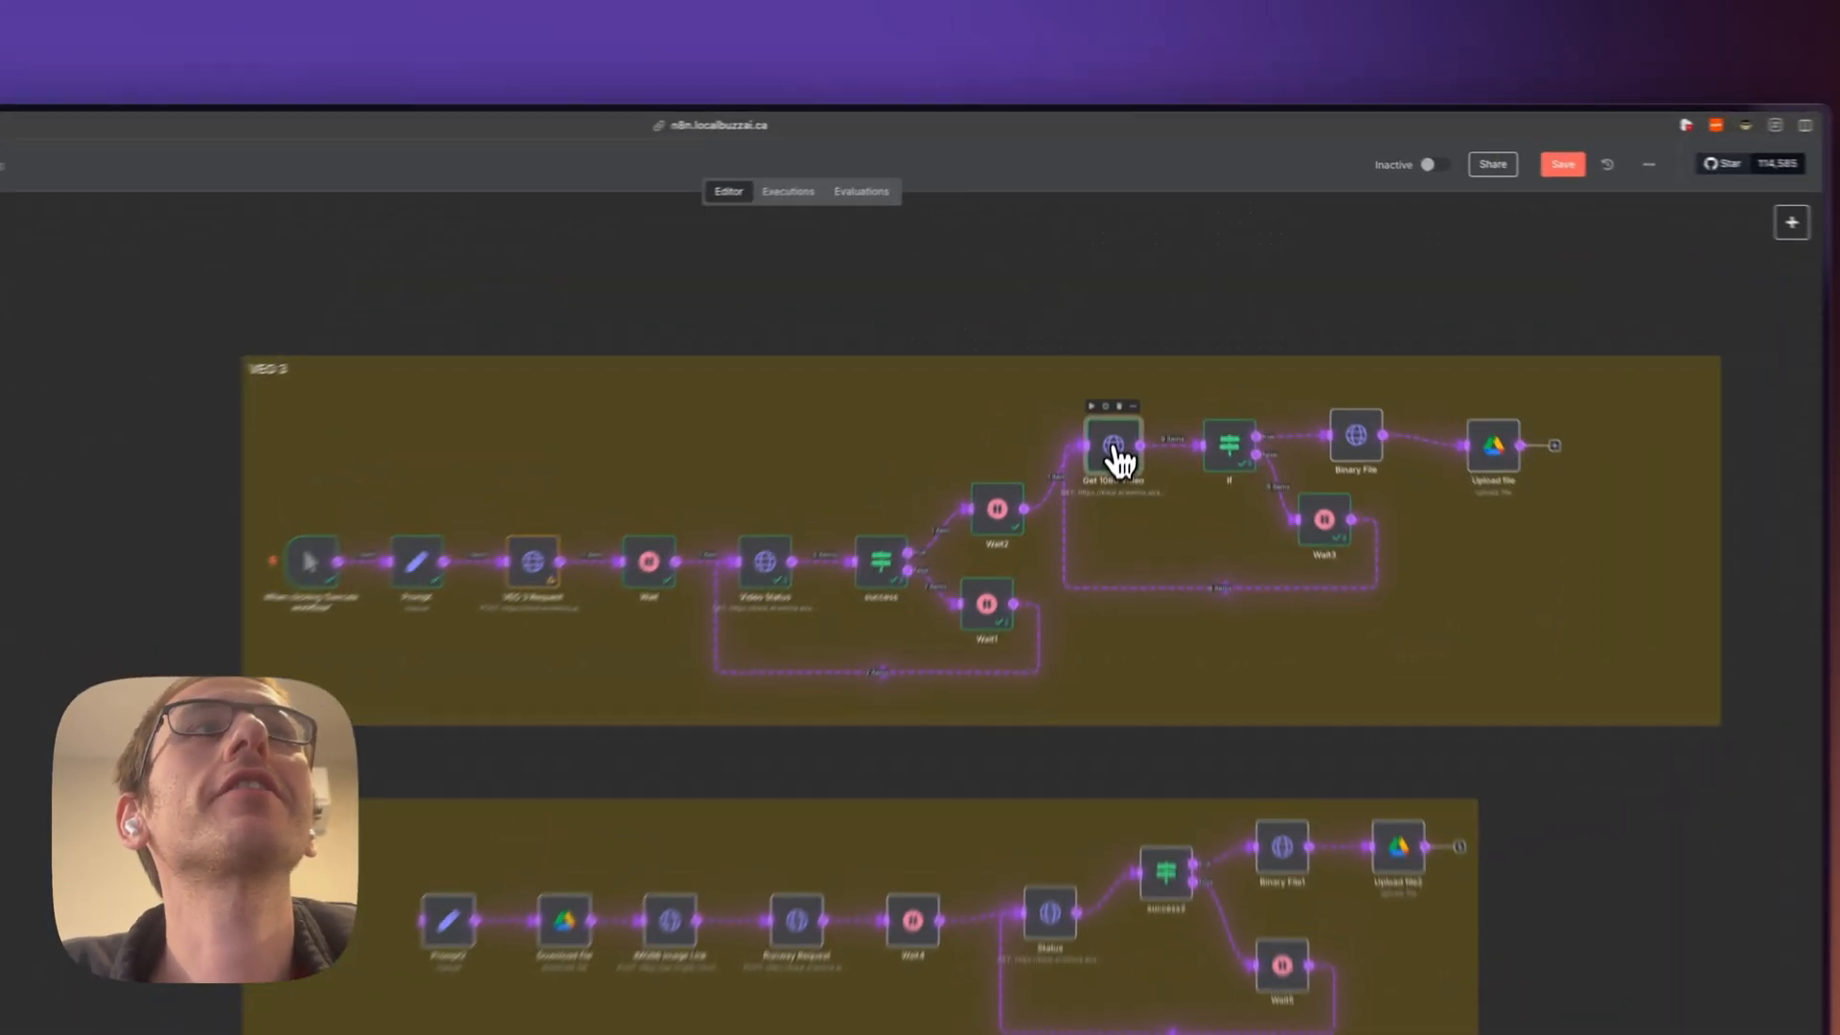
pyautogui.doubleClick(1112, 443)
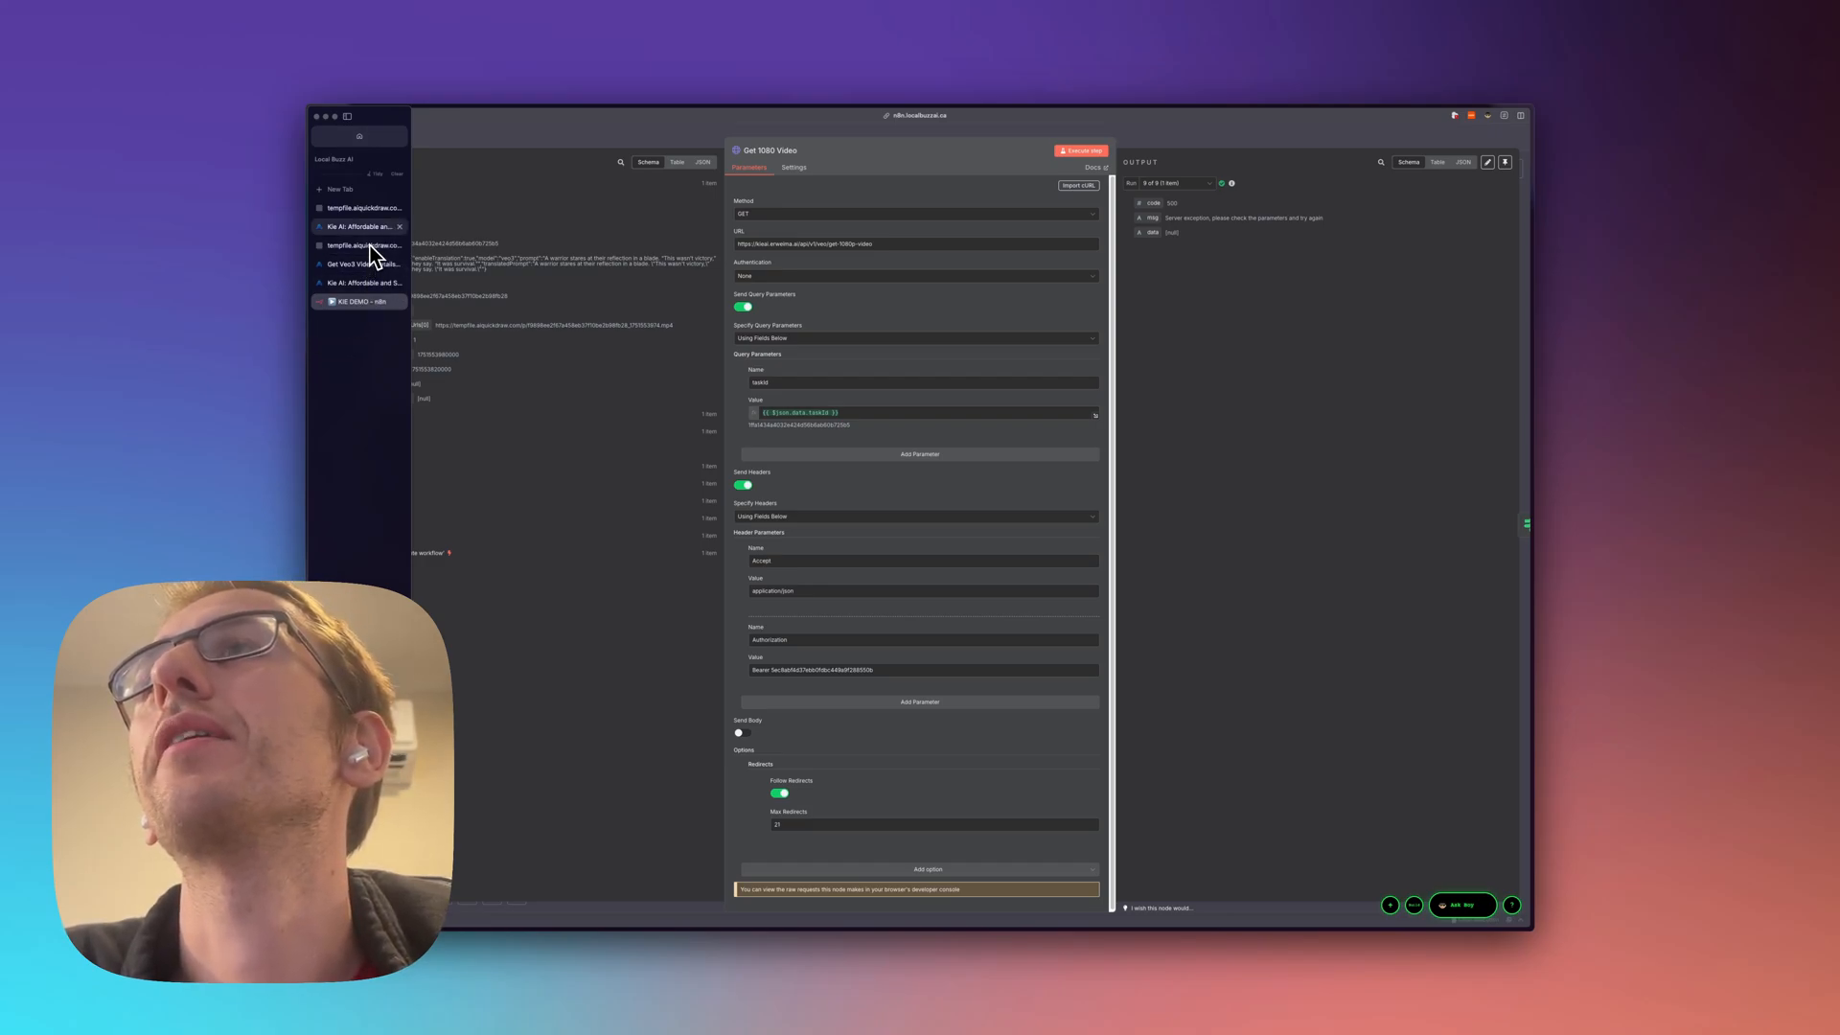
# - Review the Get Veo3 Video Details docs with status codes, then show the Veo 3 Playground
pyautogui.click(210, 376)
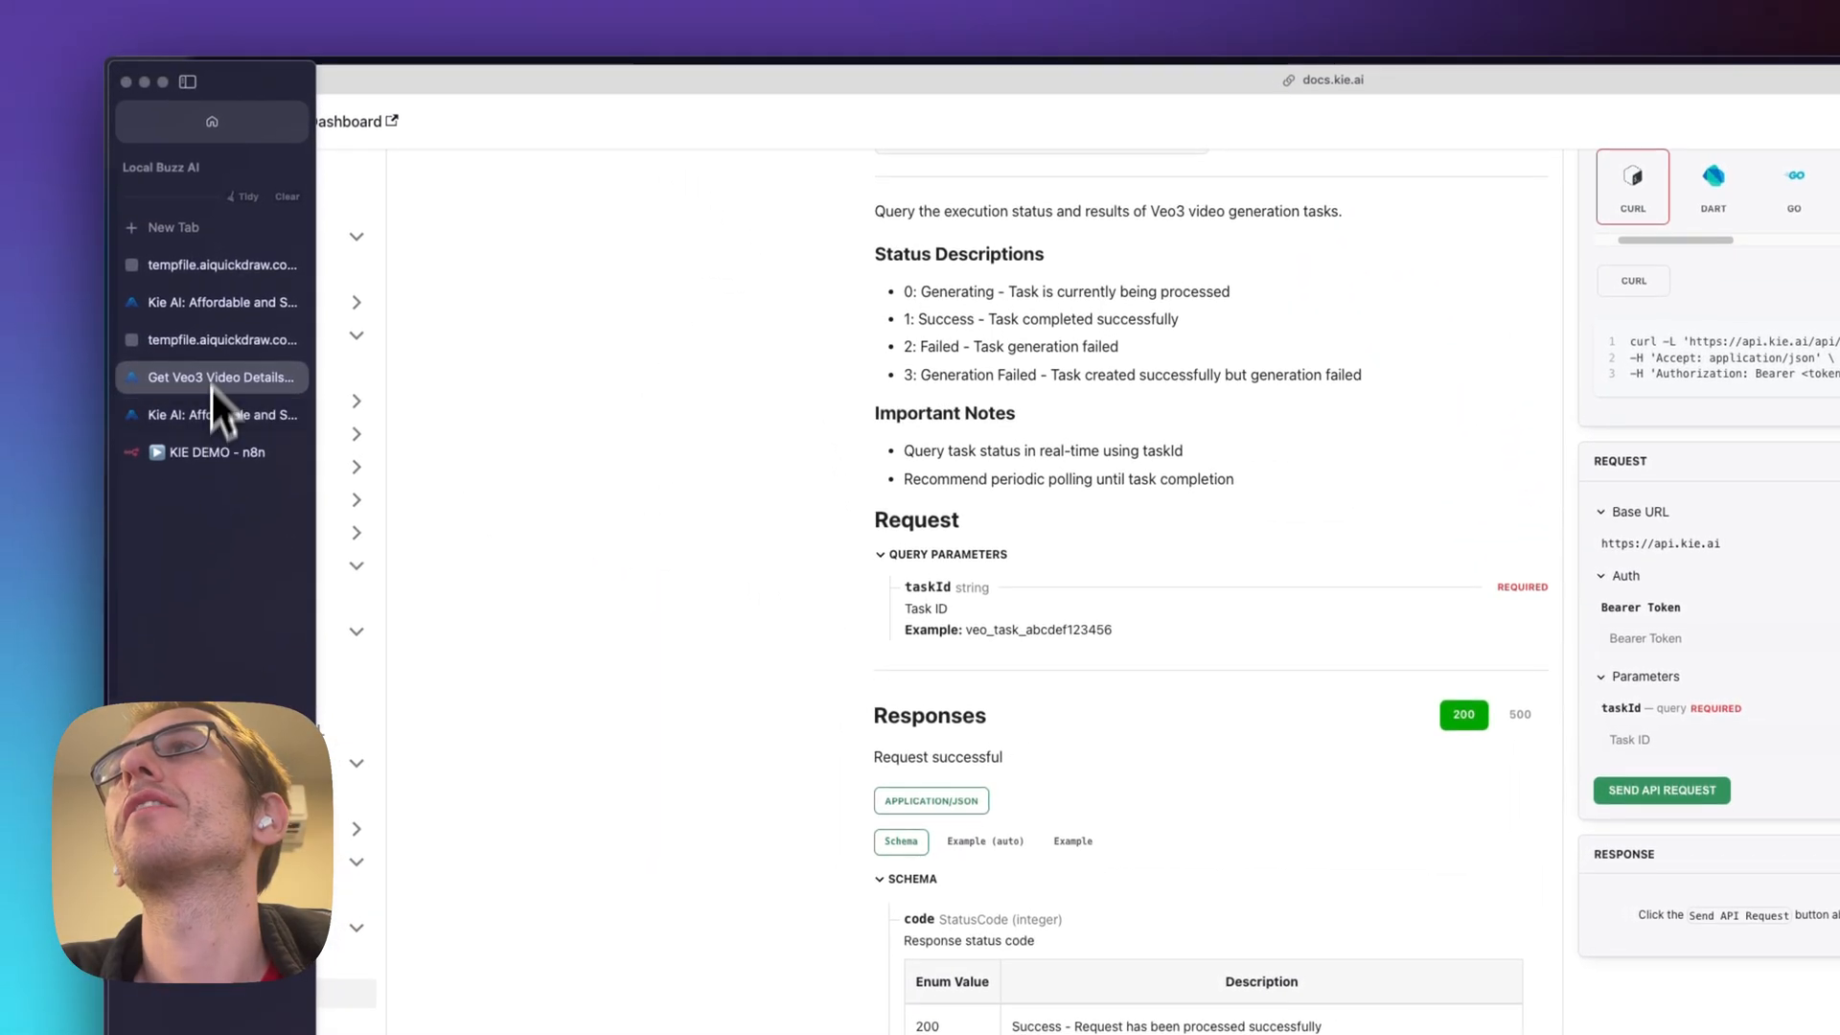
pyautogui.click(211, 378)
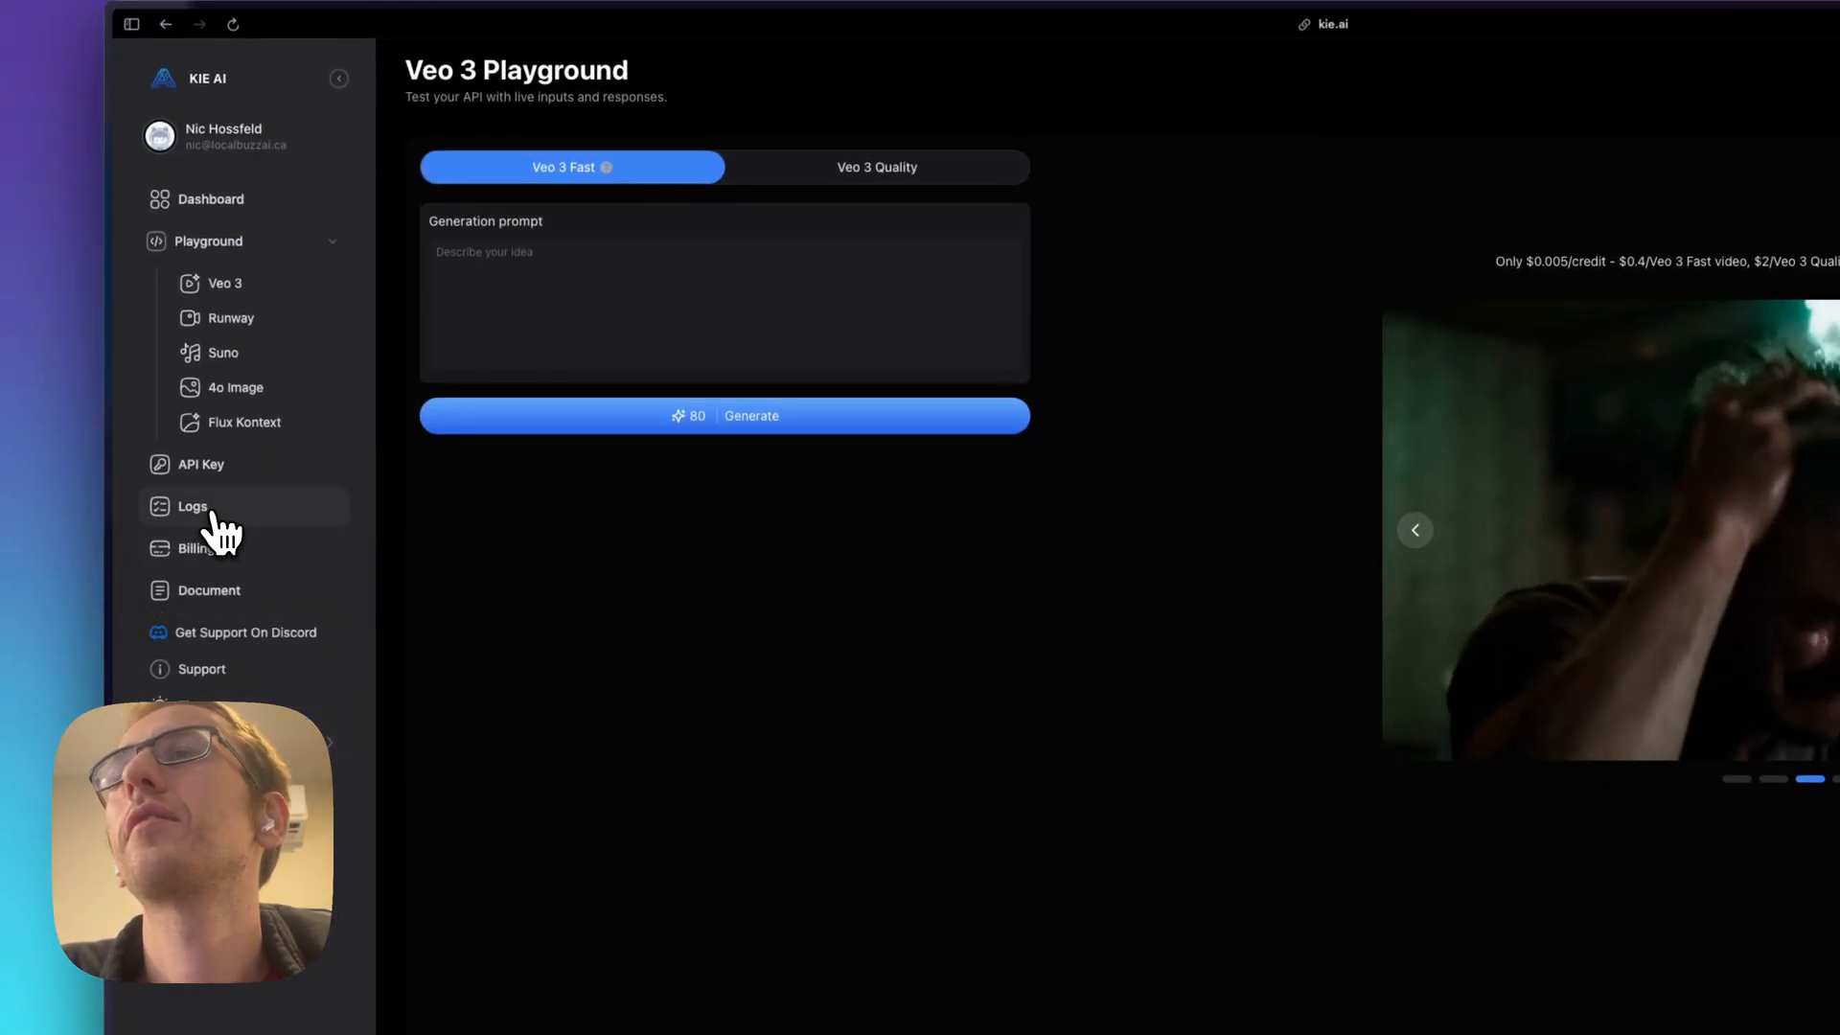
# - Check the KIE.AI request logs for Veo 3, listing successful runway generations
pyautogui.click(192, 507)
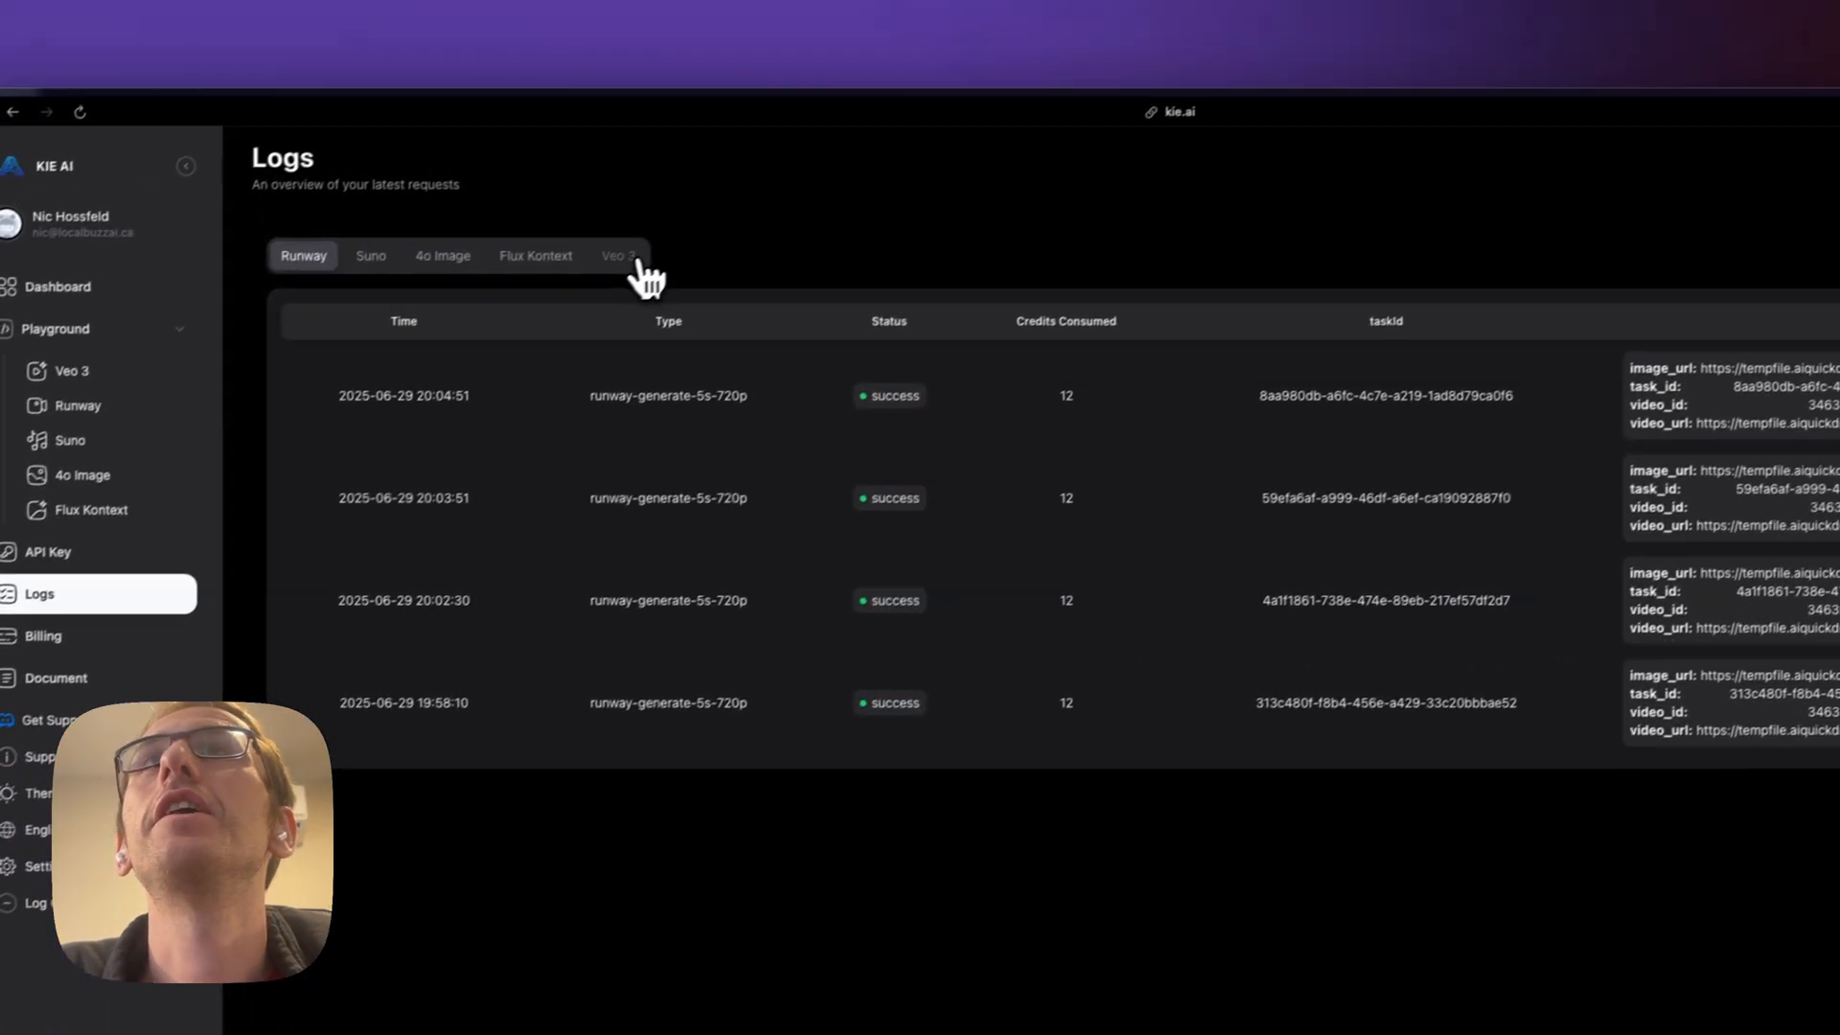
pyautogui.click(615, 255)
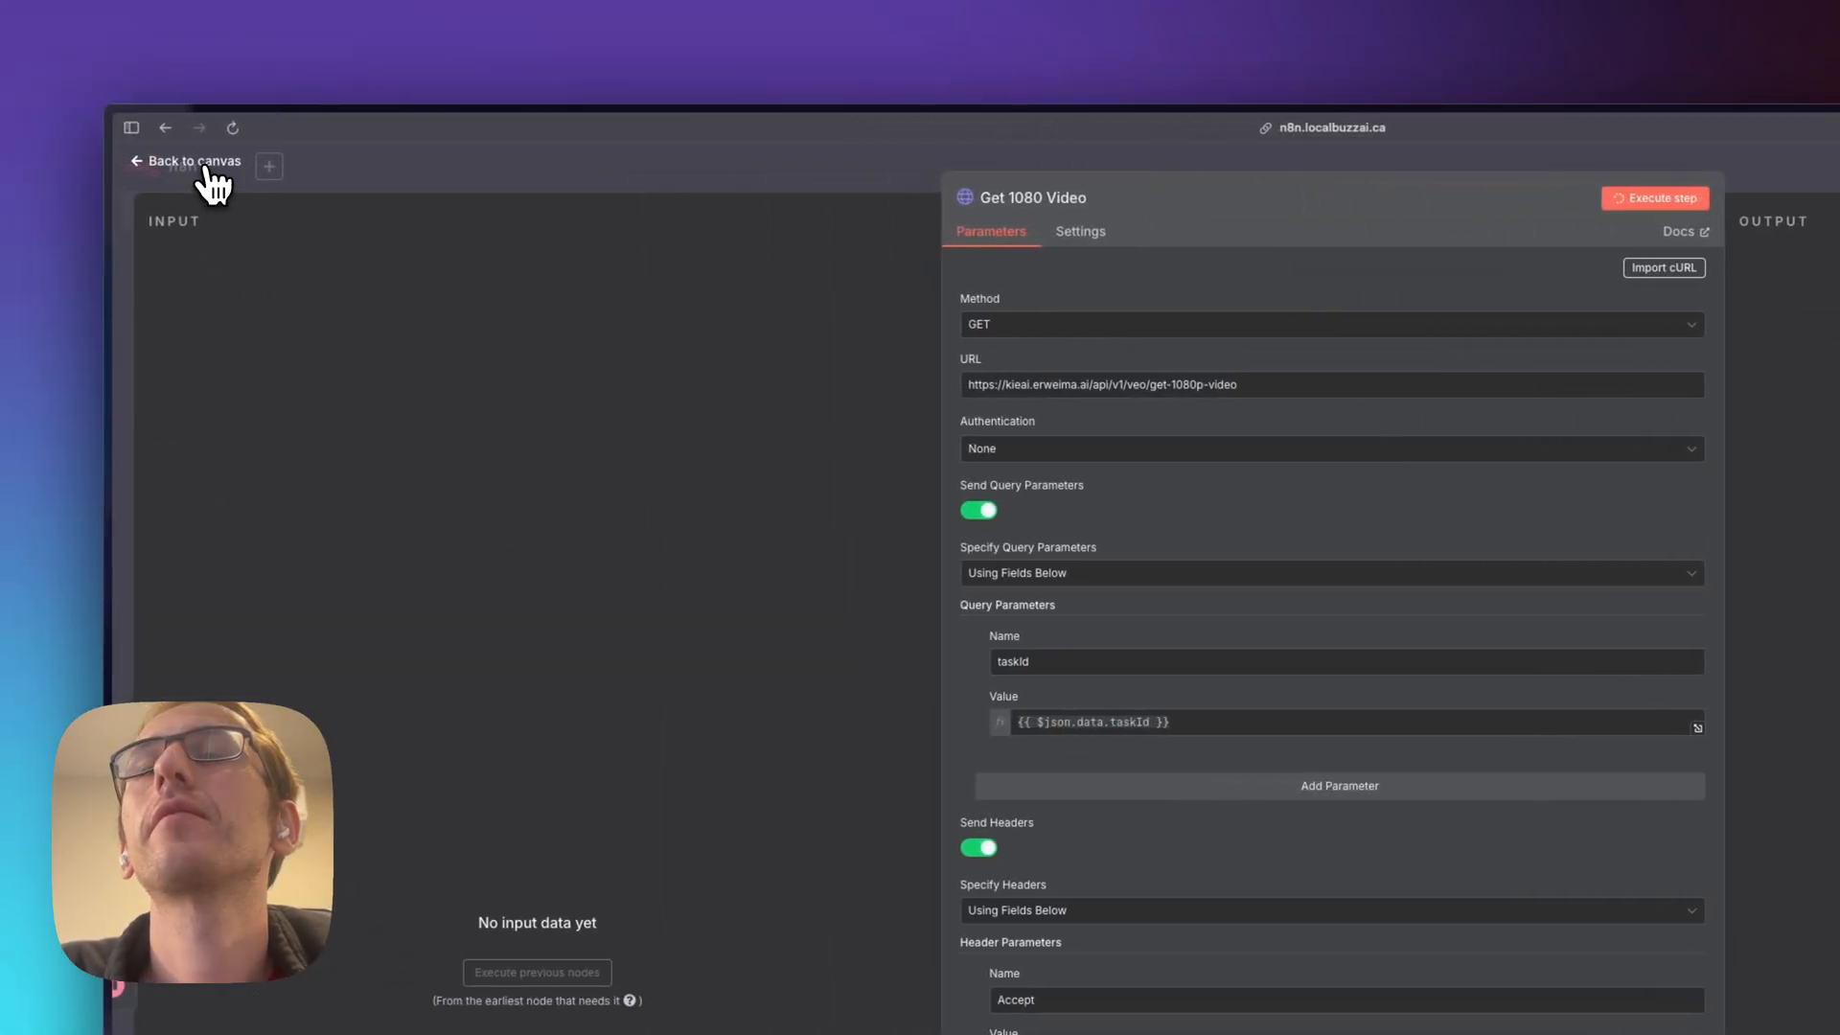
# - Inspect the Video Status and Get 1080 Video nodes, then run the VEO 3 workflow
pyautogui.click(184, 161)
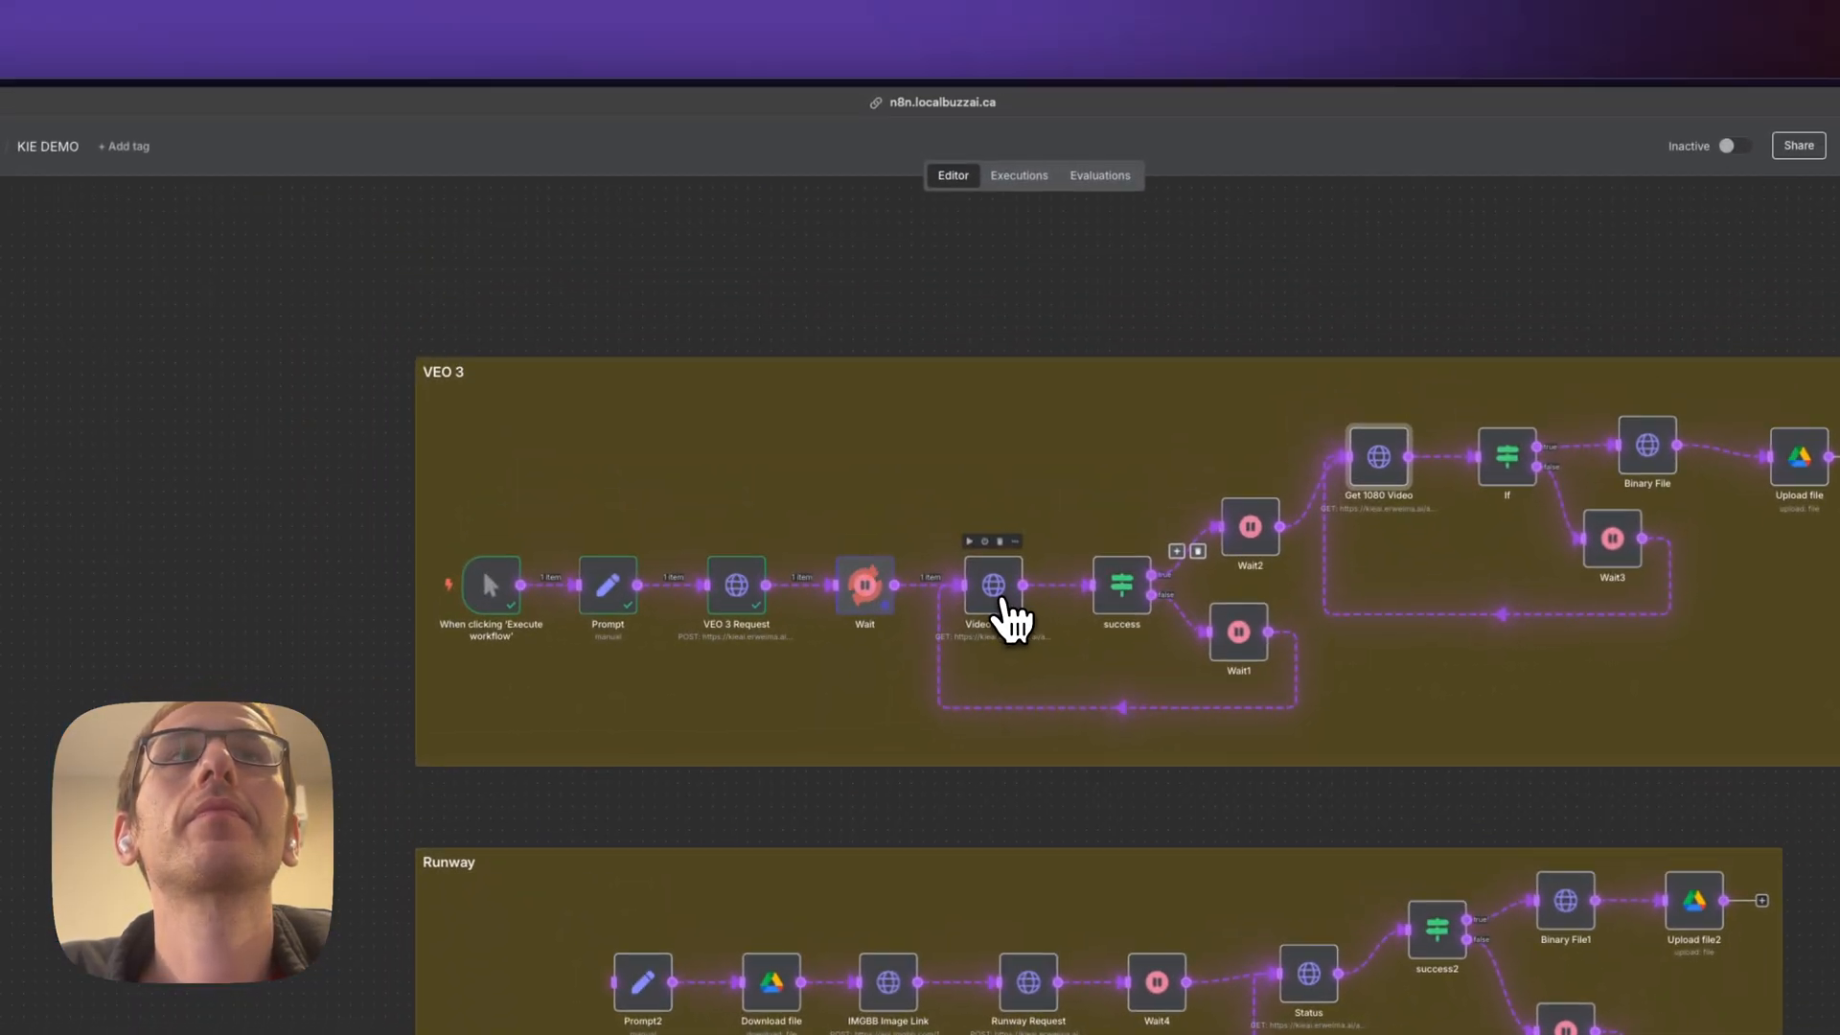
pyautogui.doubleClick(993, 584)
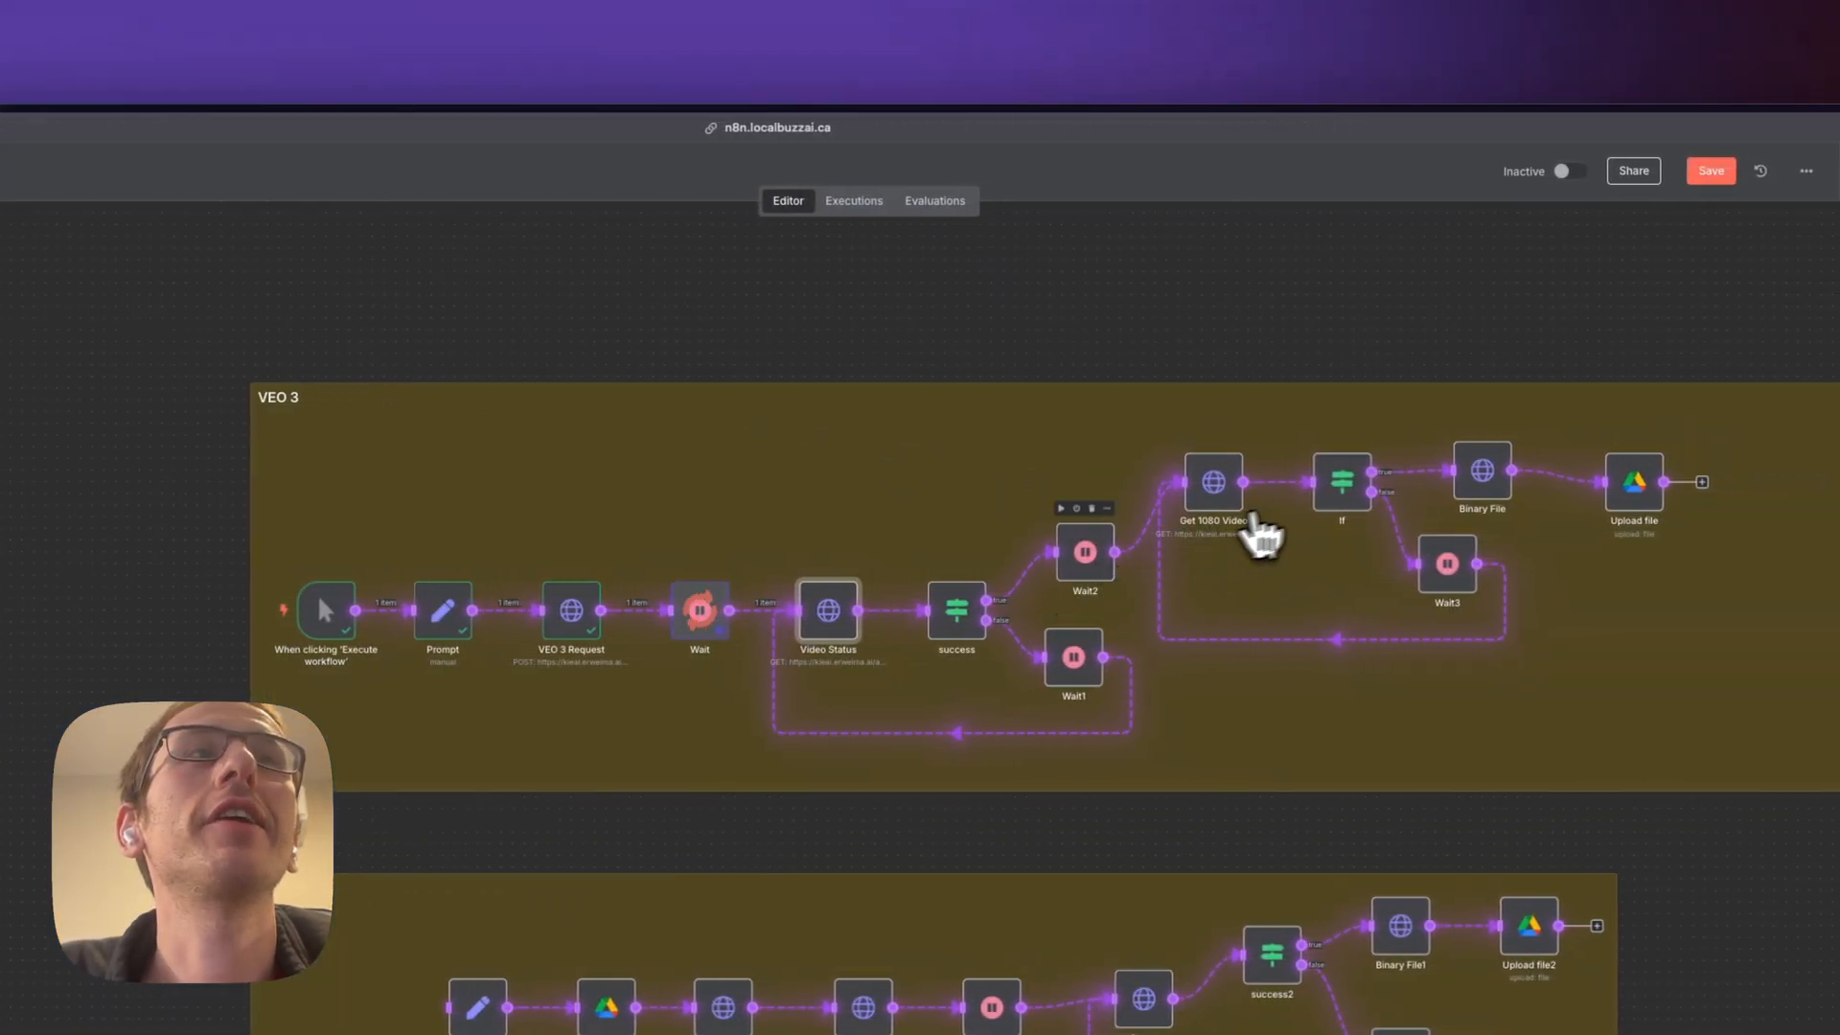
pyautogui.doubleClick(1215, 481)
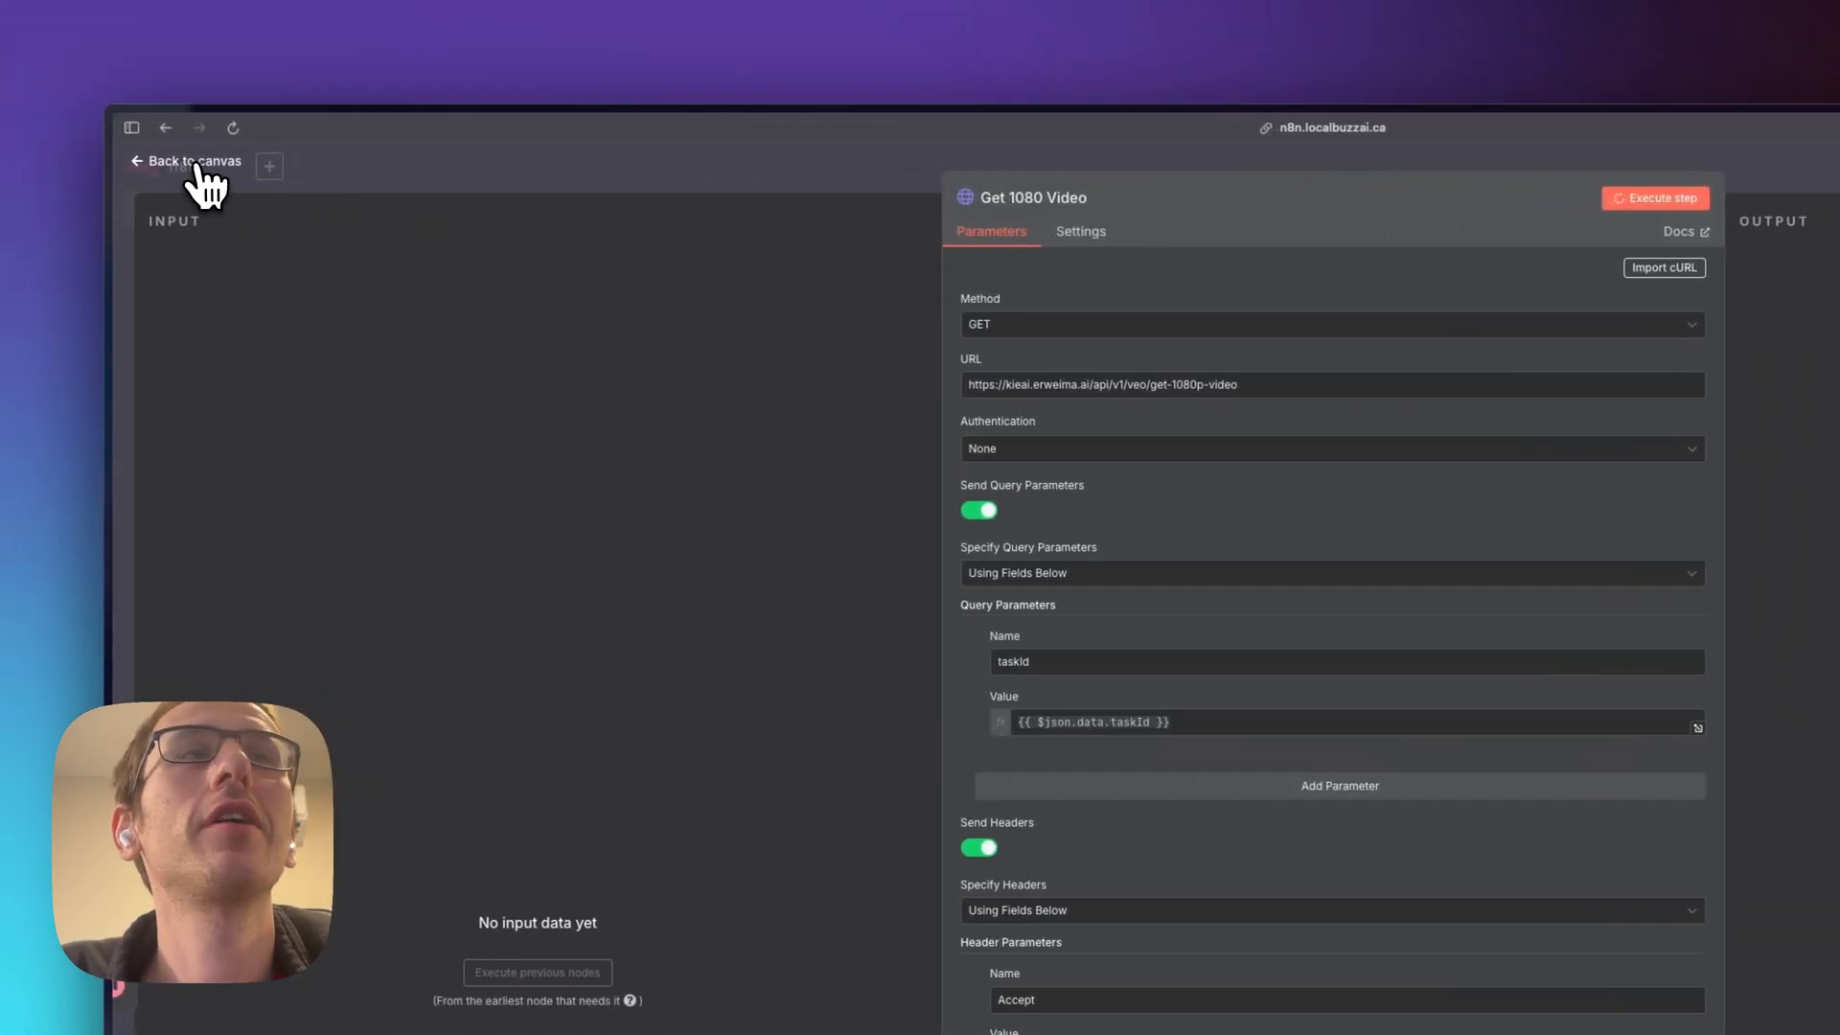
pyautogui.click(186, 161)
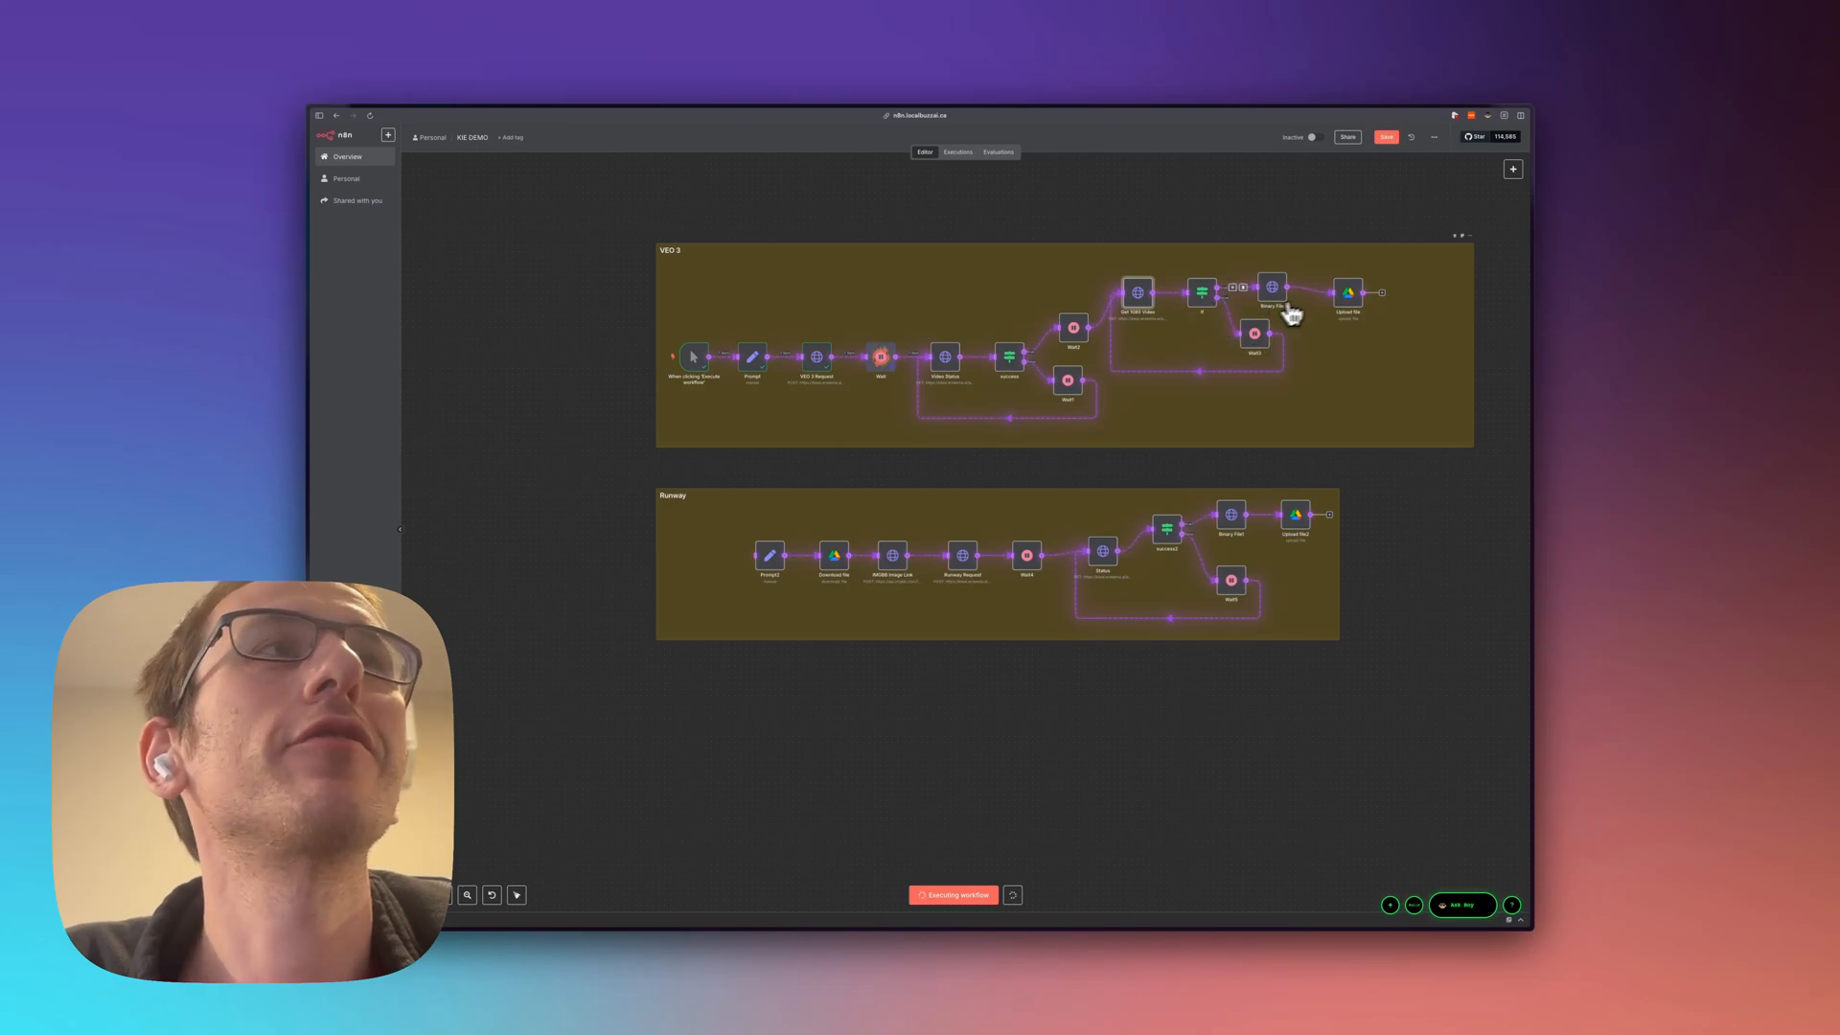
# - Inspect the Upload file node's Google Drive parameters while earlier nodes execute
pyautogui.doubleClick(1273, 286)
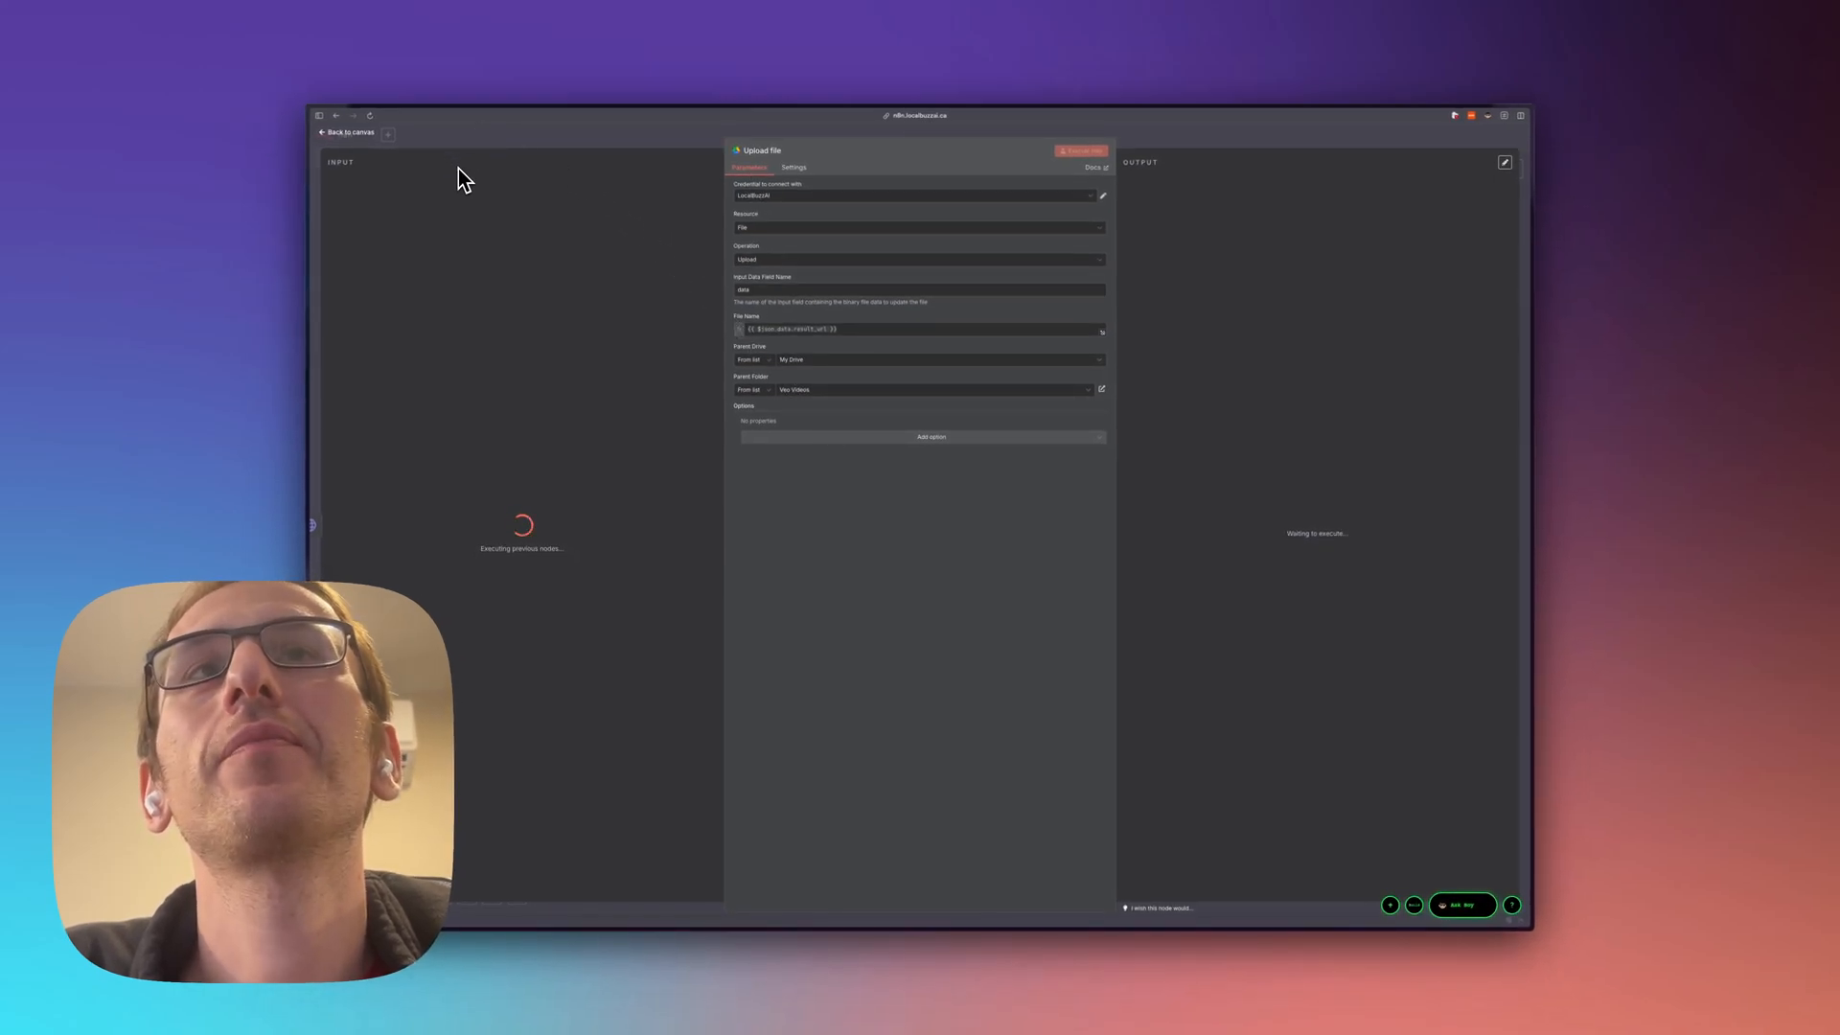
pyautogui.moveTo(364, 155)
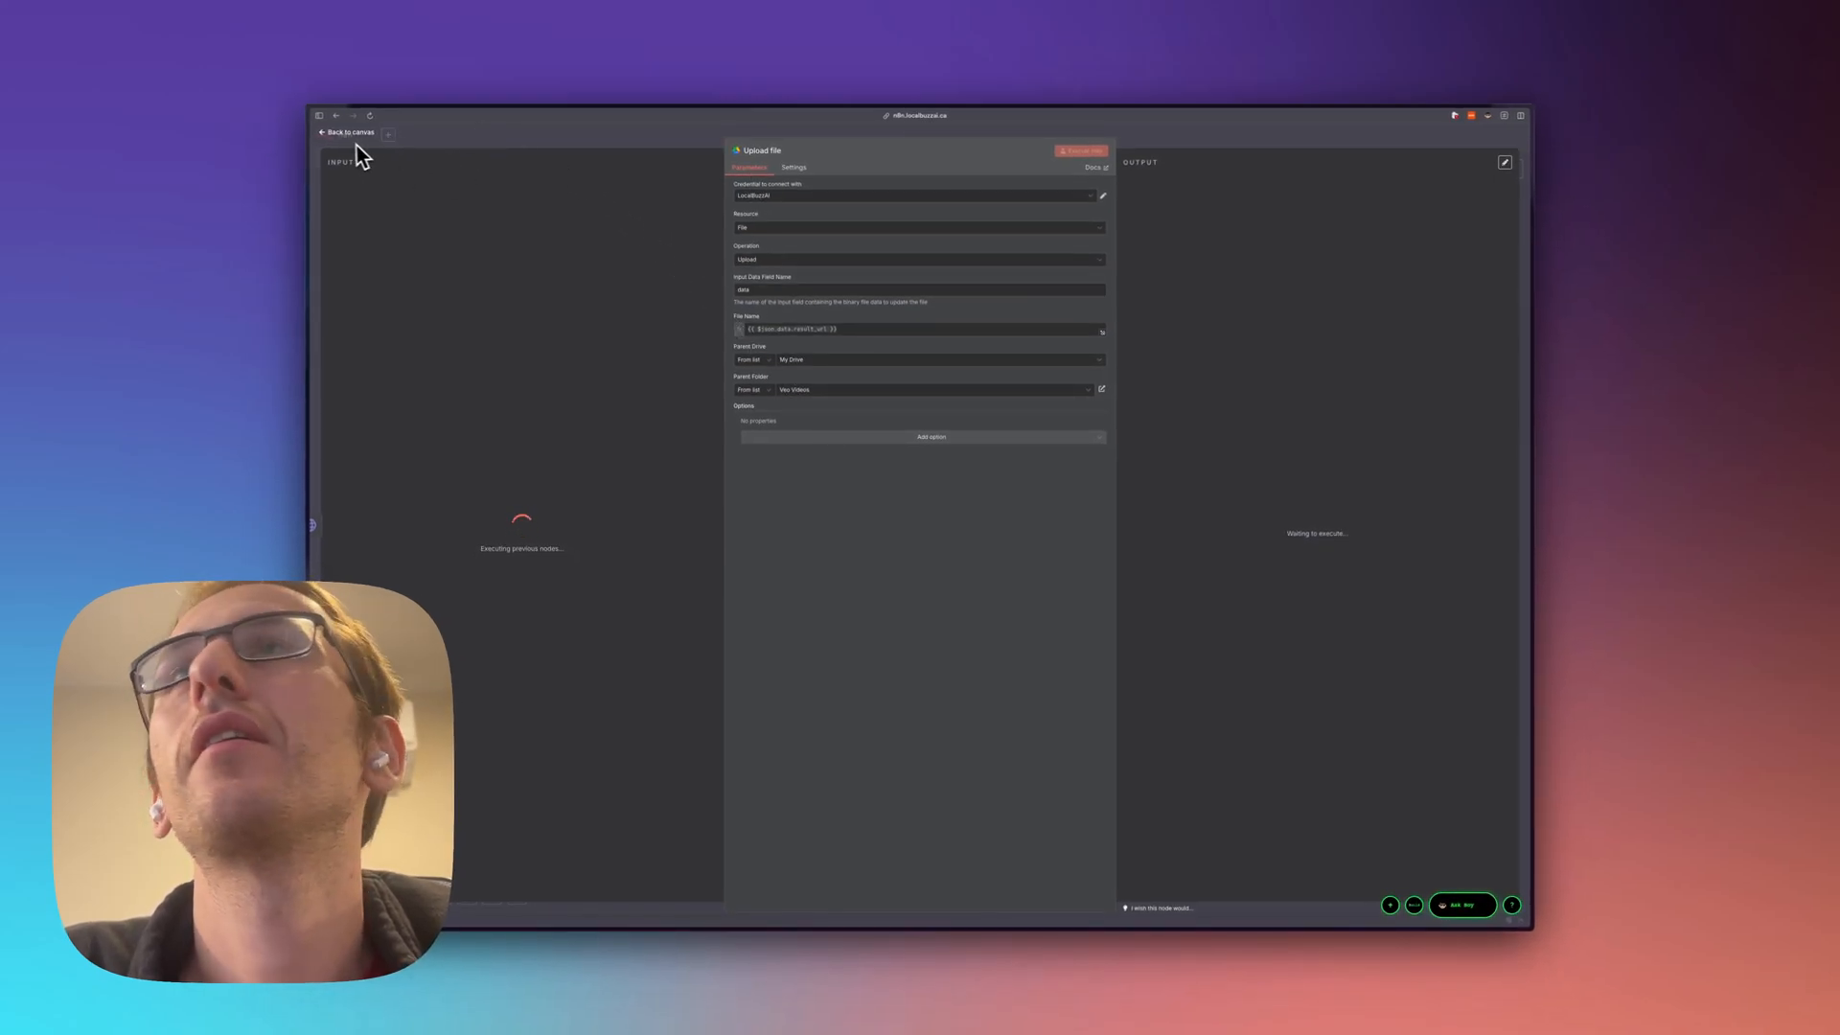
# - Return to the canvas and let the VEO 3 workflow execution finish
pyautogui.click(349, 133)
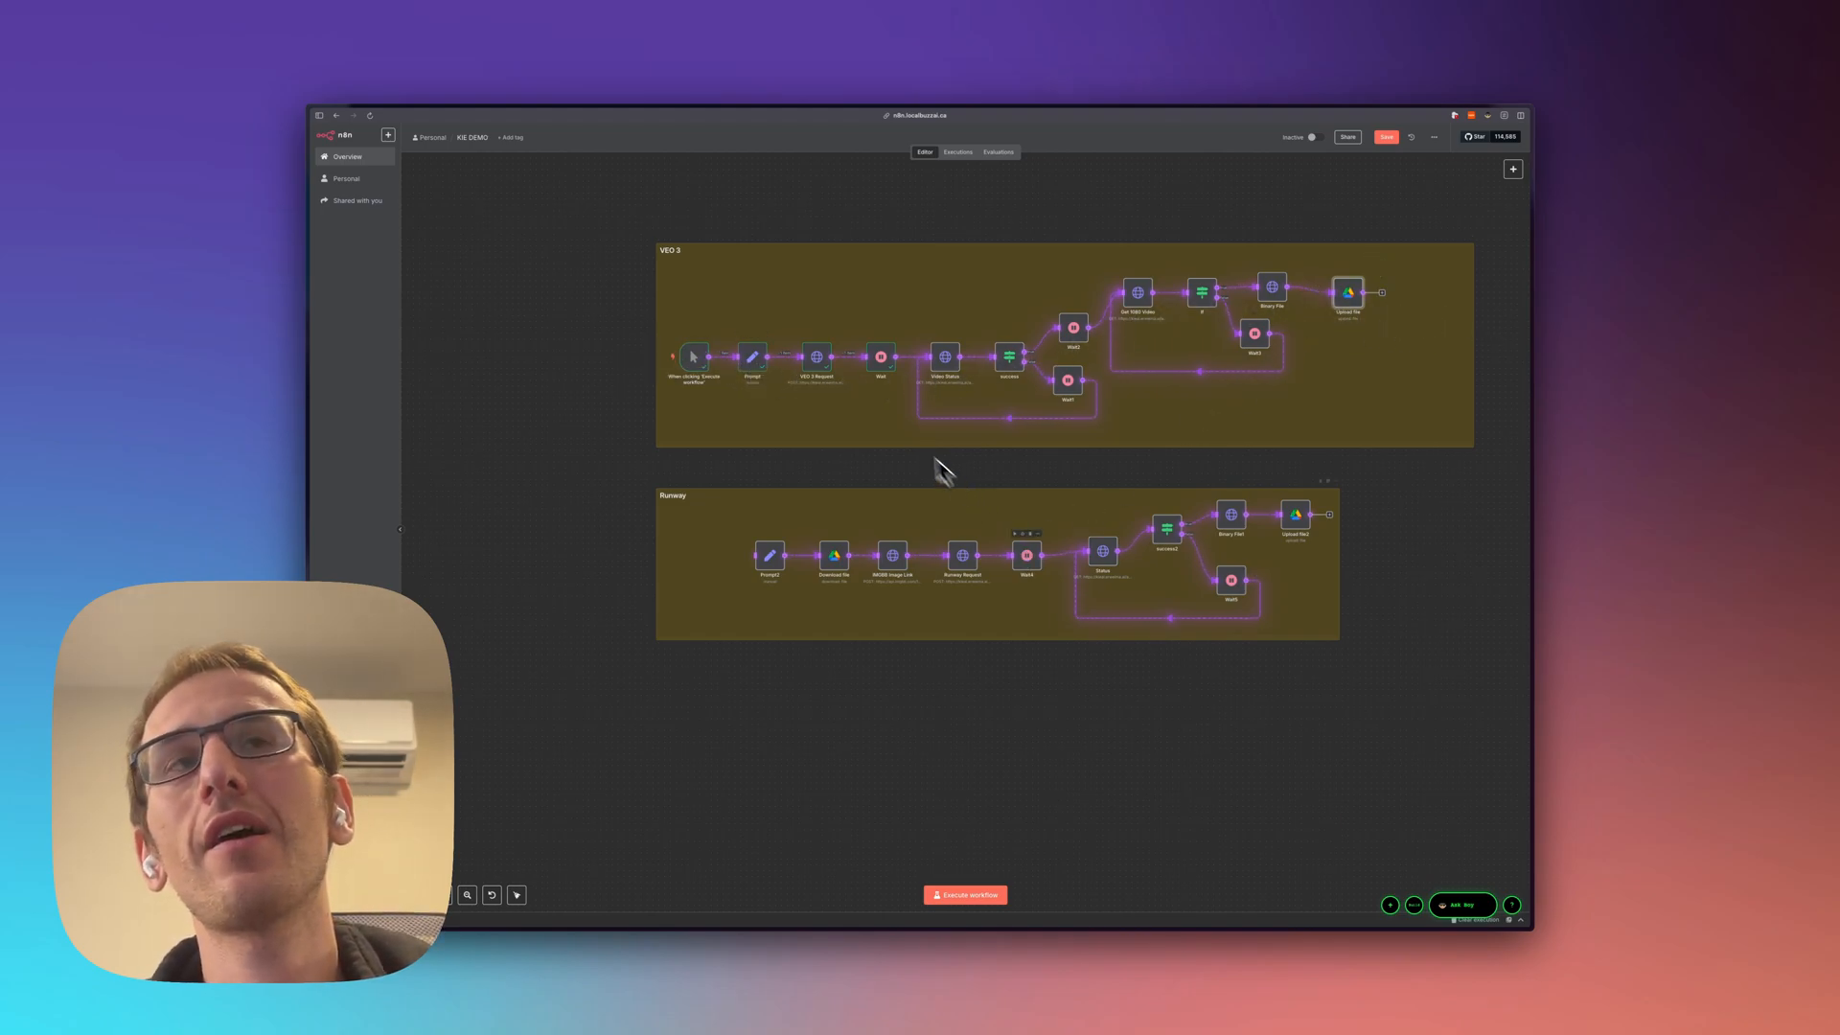
pyautogui.moveTo(871, 426)
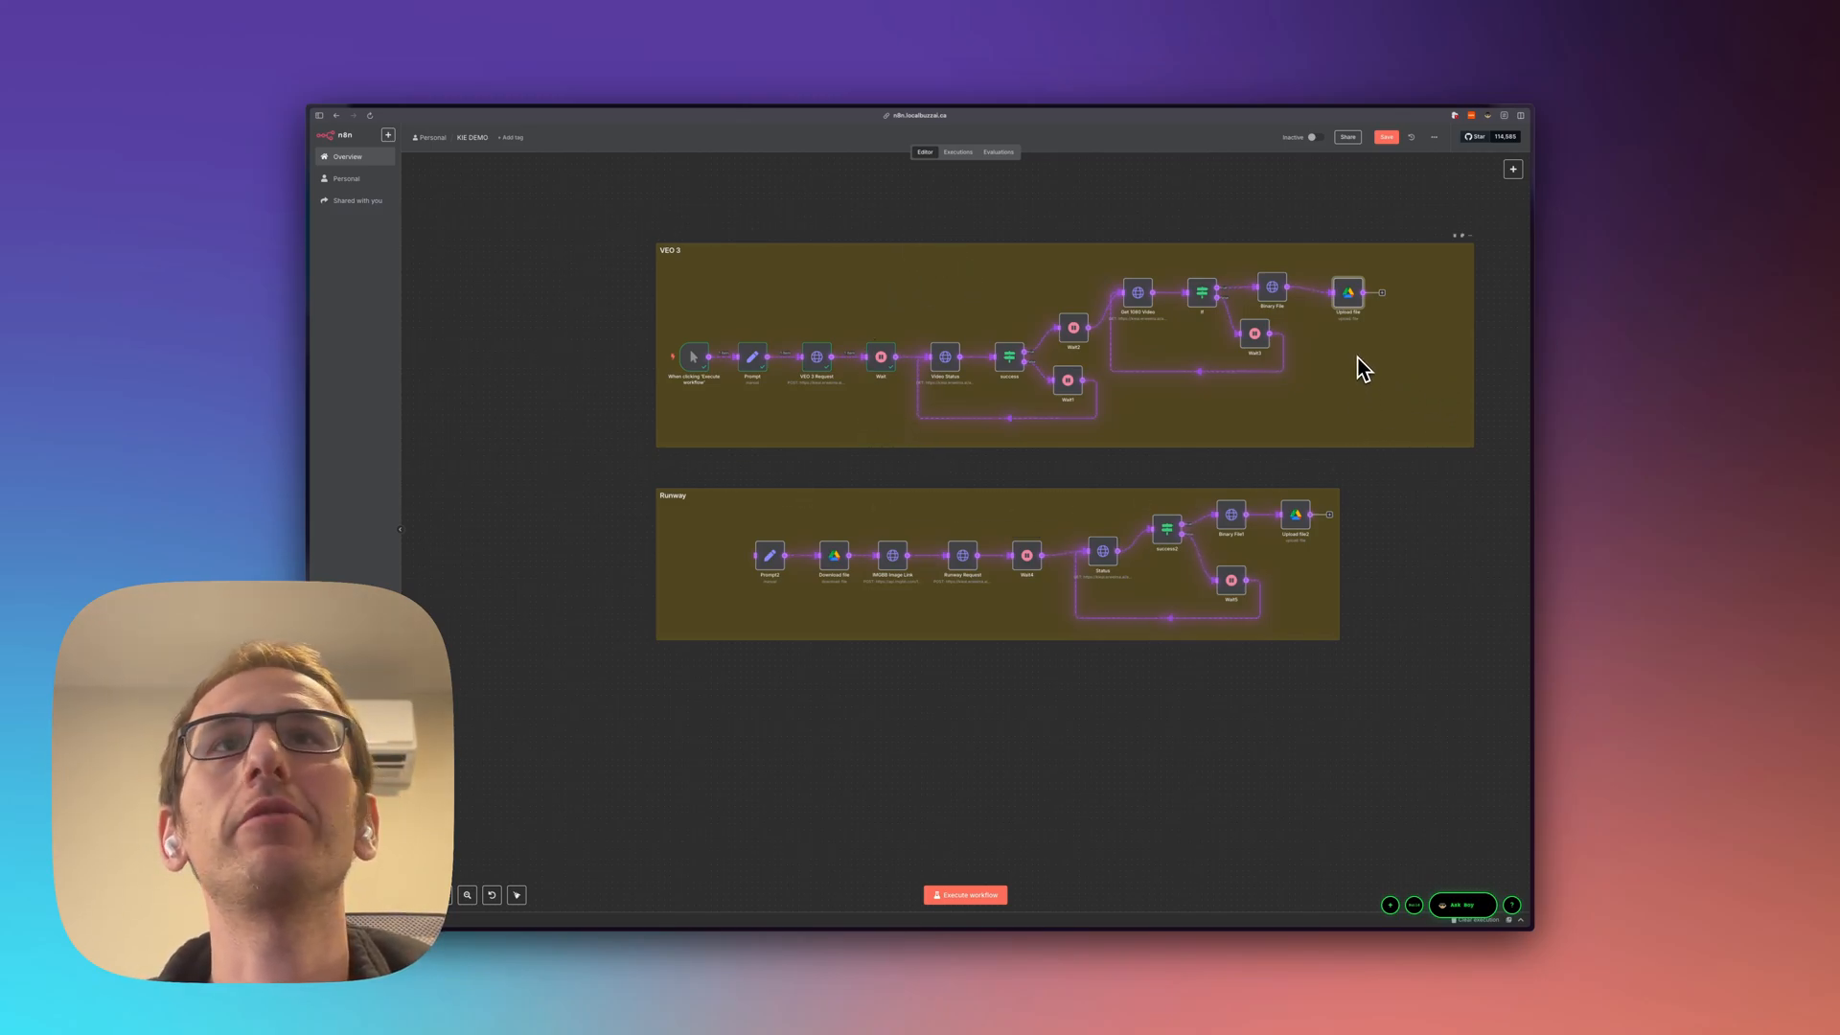
pyautogui.moveTo(928, 621)
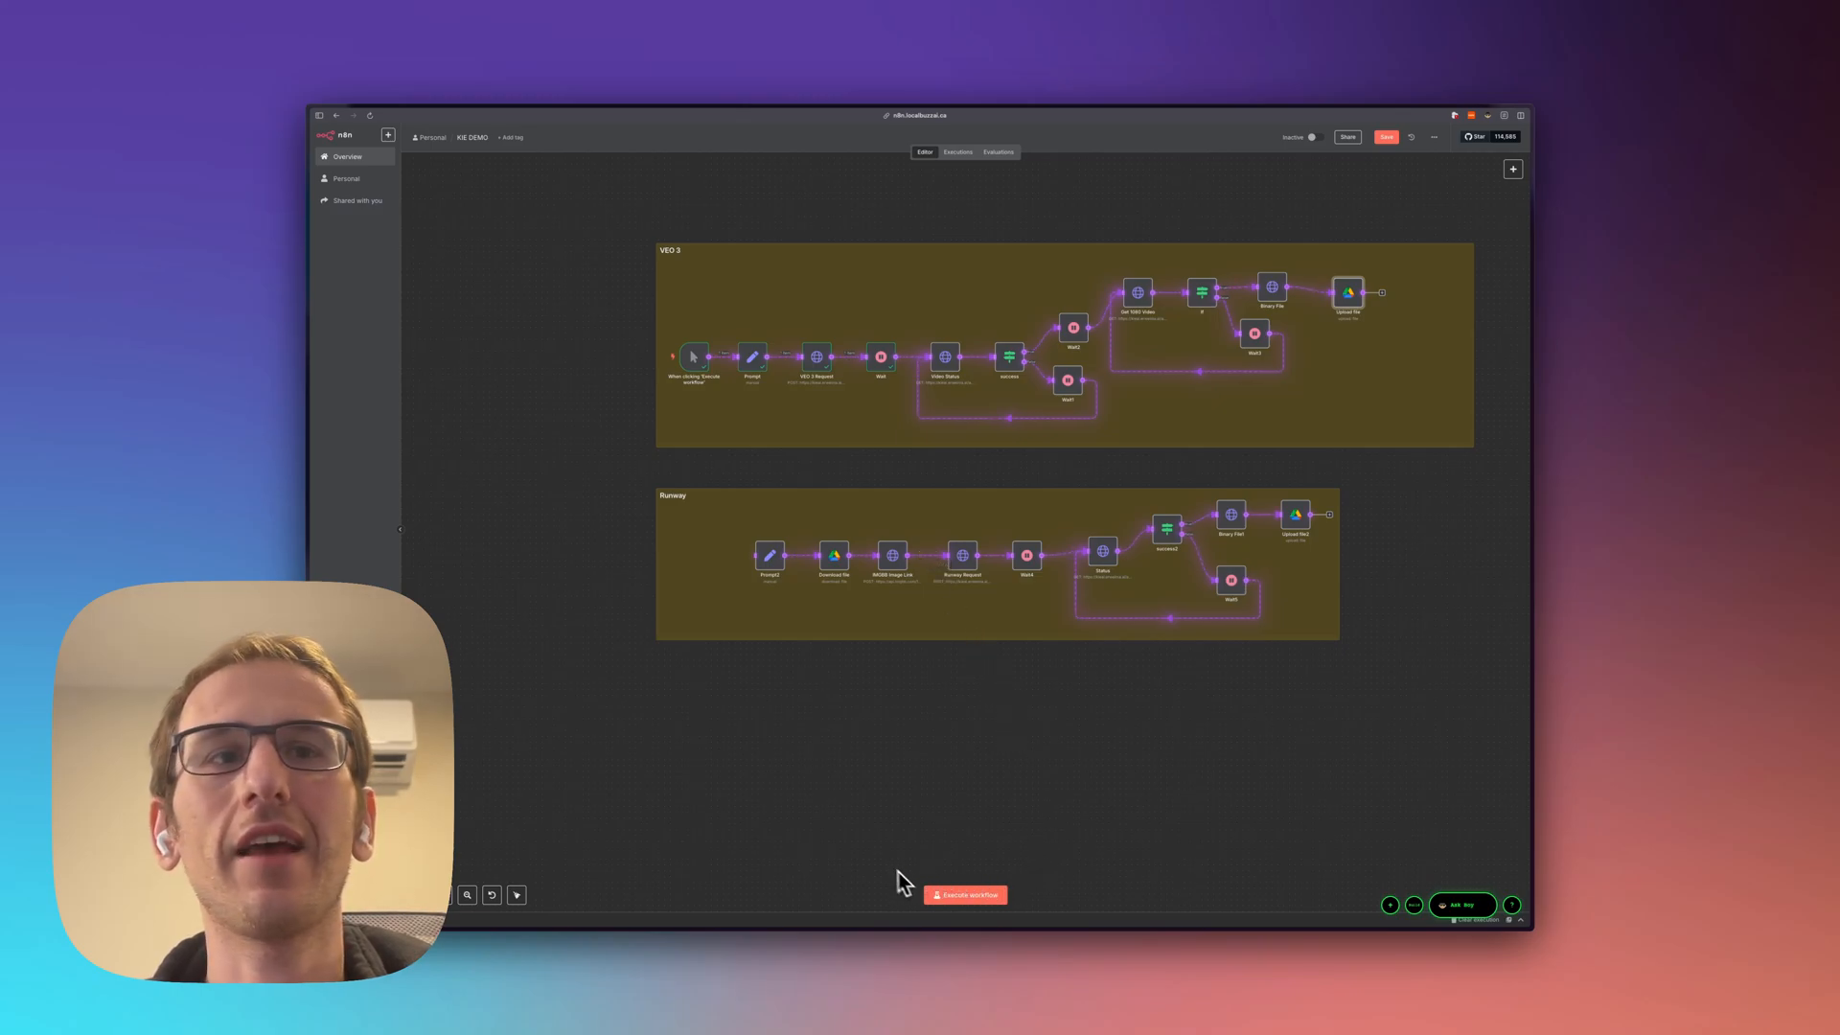
pyautogui.moveTo(328, 989)
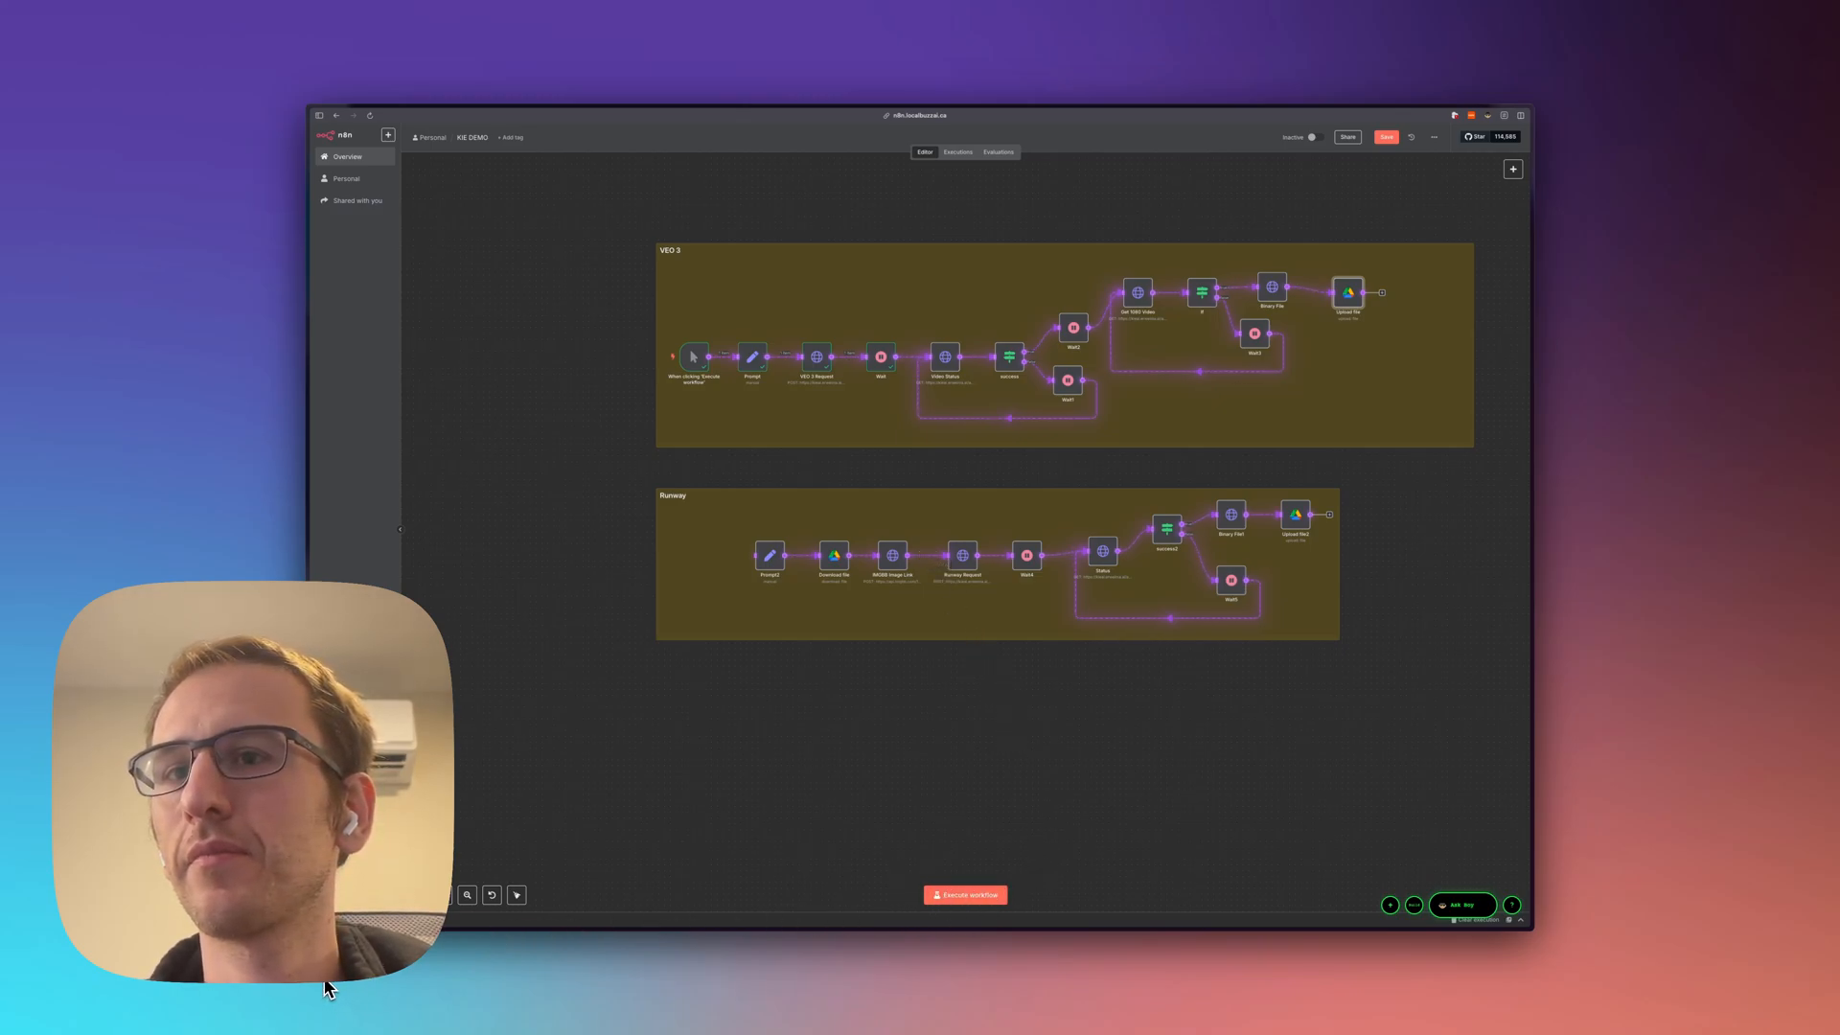